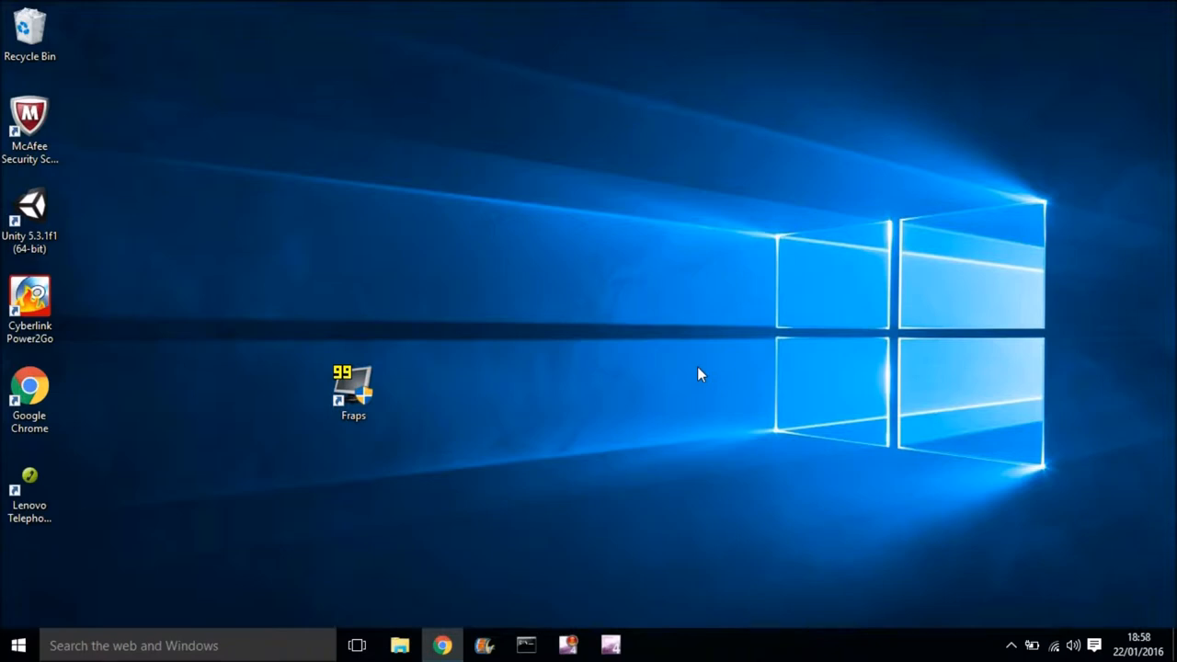
pyautogui.moveTo(581, 402)
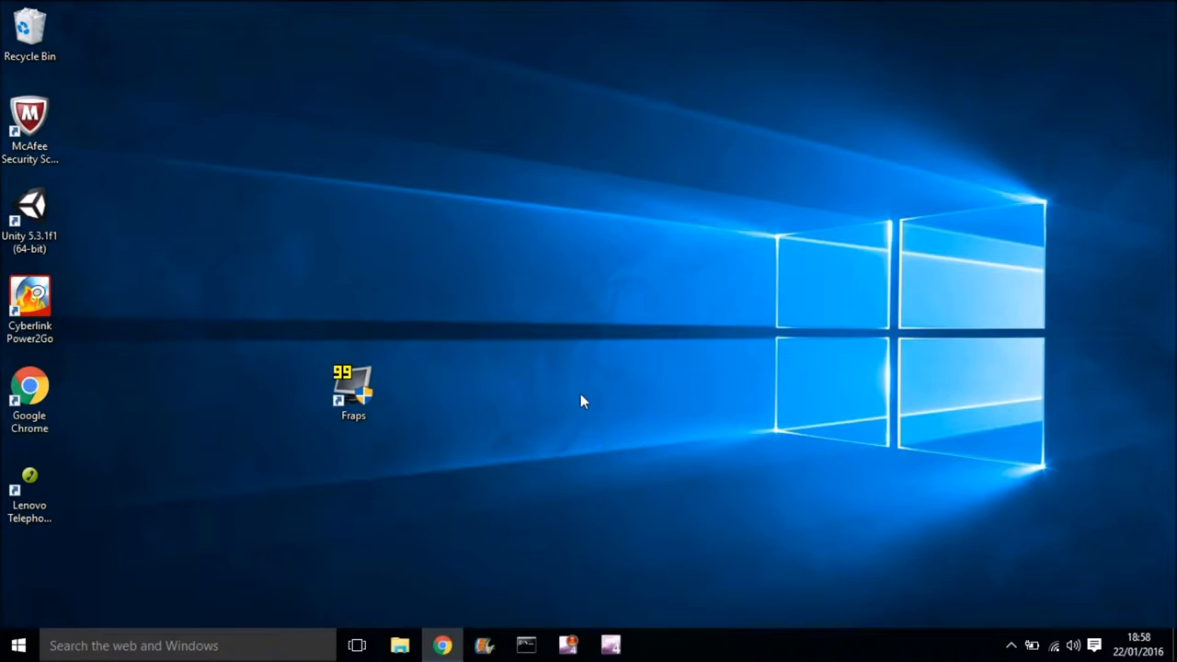
pyautogui.moveTo(578, 405)
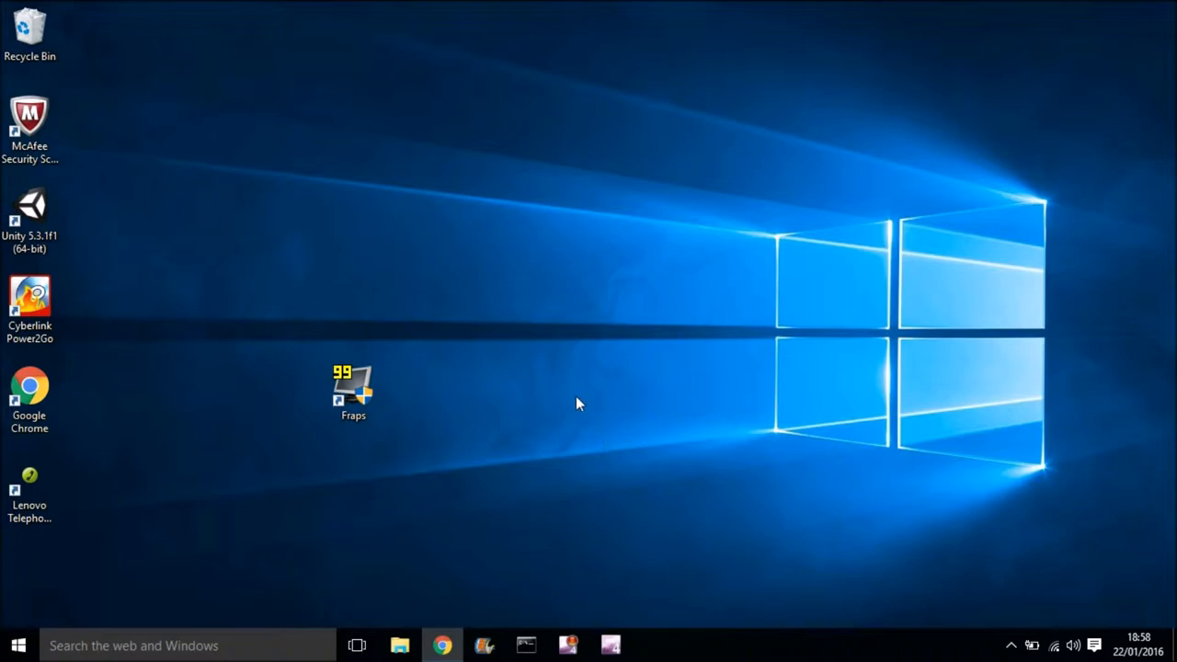
pyautogui.moveTo(511, 424)
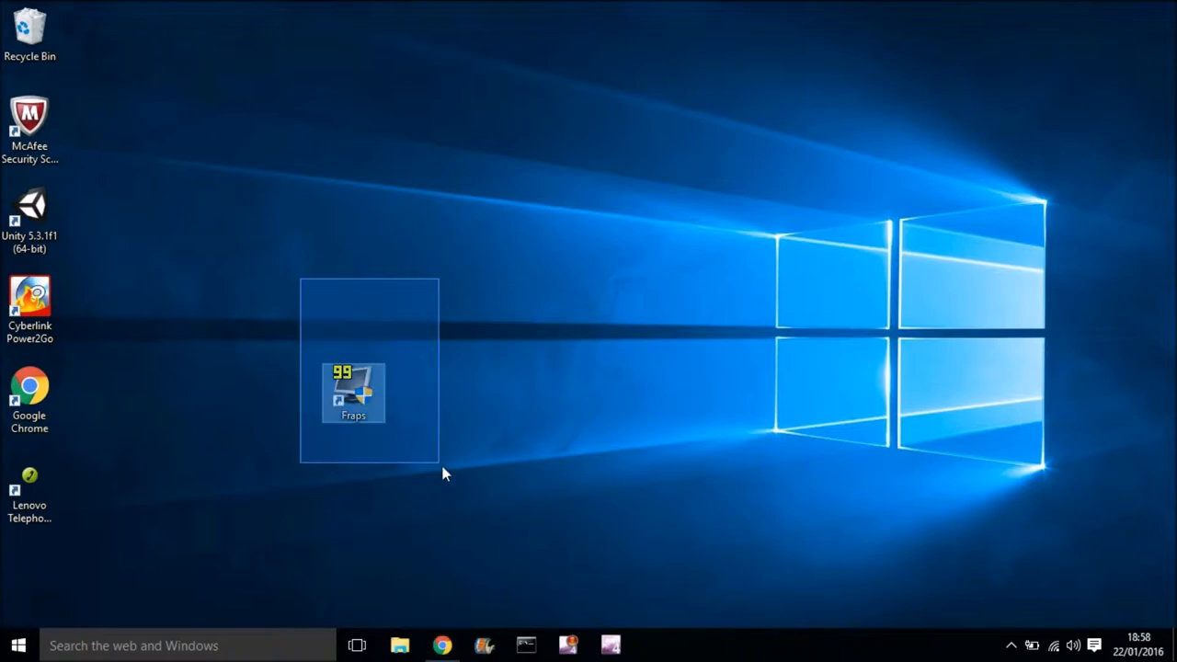
# - Bring up the Run box with cmd entered, then cancel it without running
pyautogui.click(565, 415)
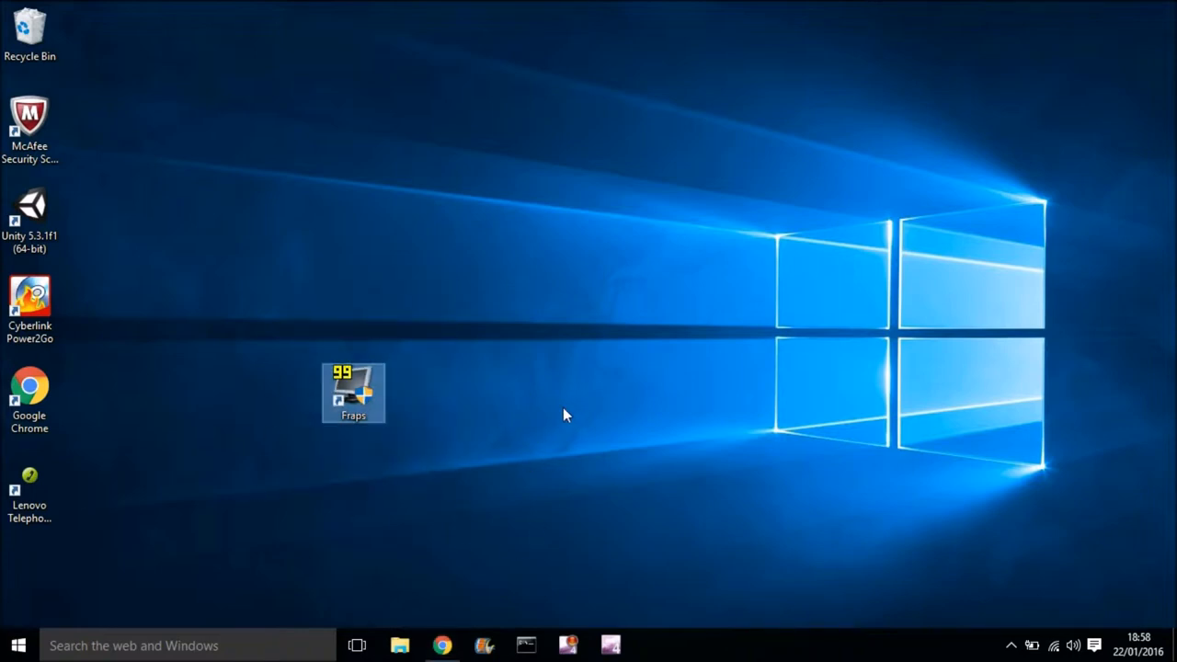
pyautogui.moveTo(530, 536)
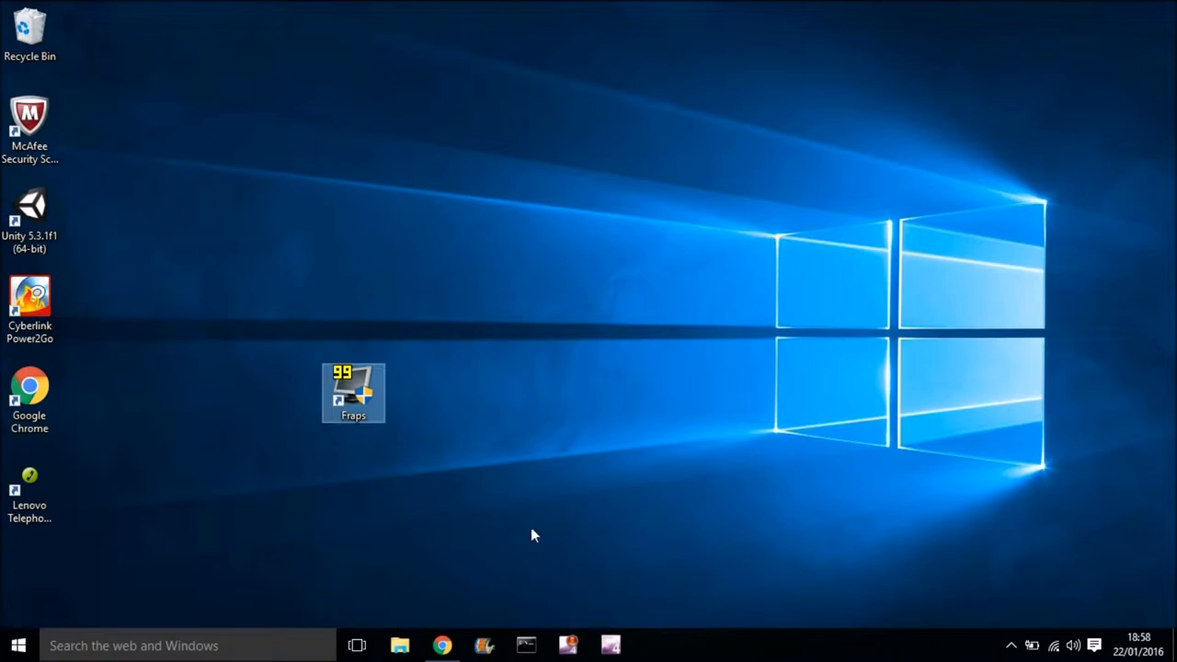
pyautogui.moveTo(520, 500)
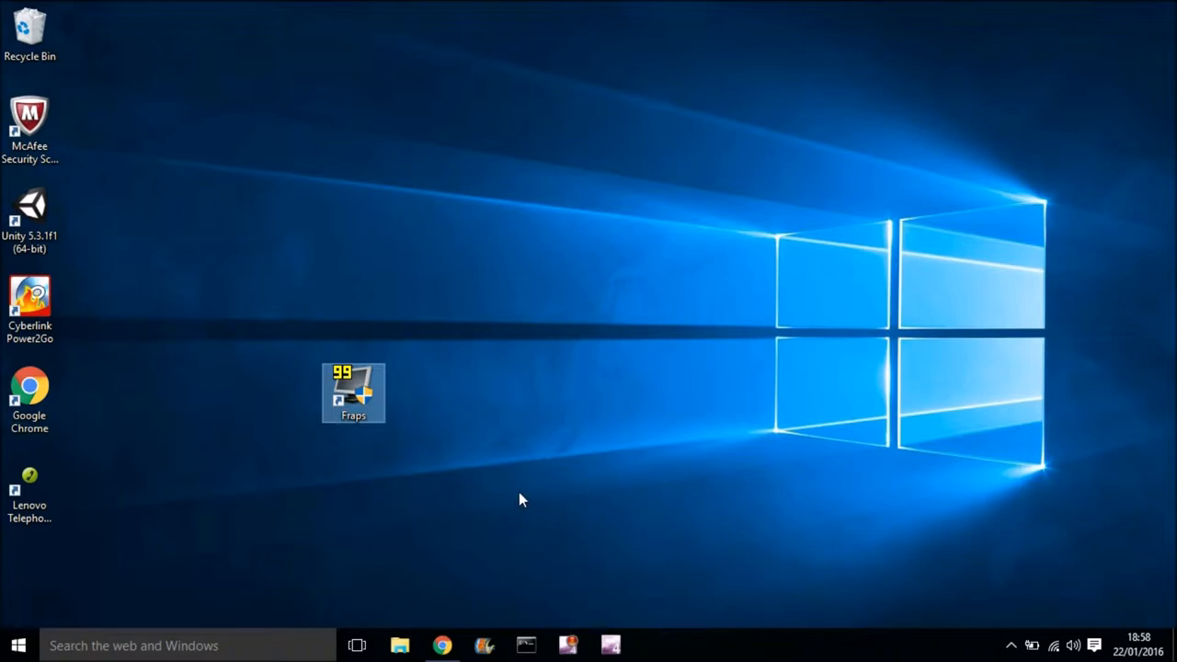
pyautogui.click(17, 645)
pyautogui.write('cmd')
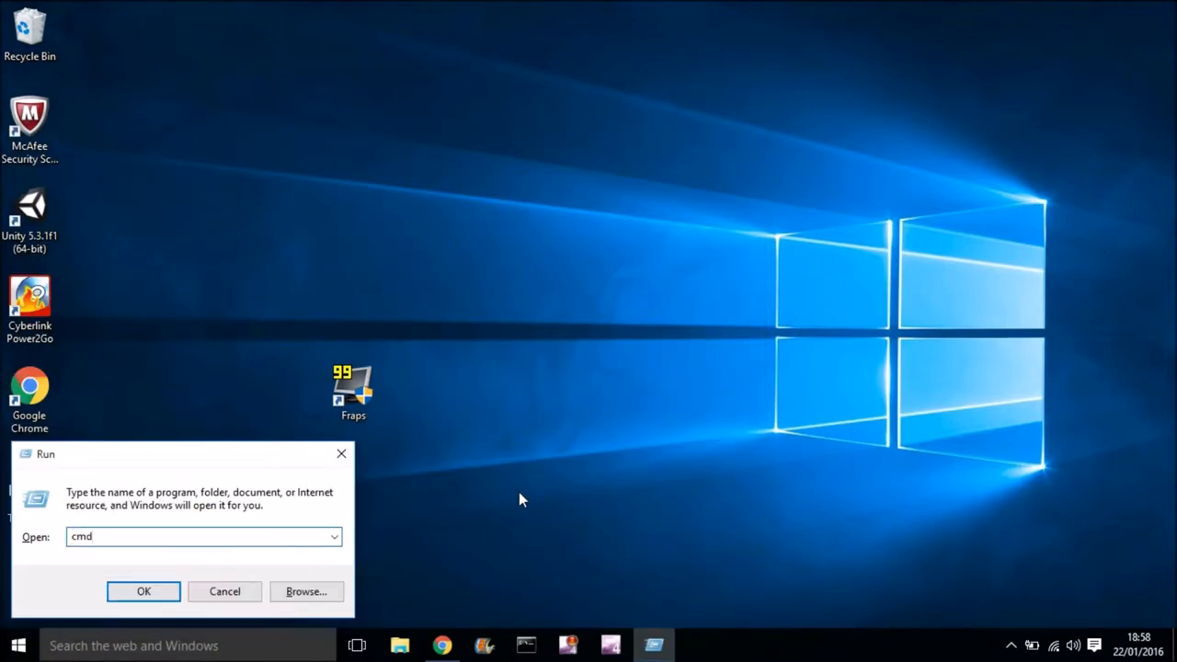
pyautogui.click(143, 591)
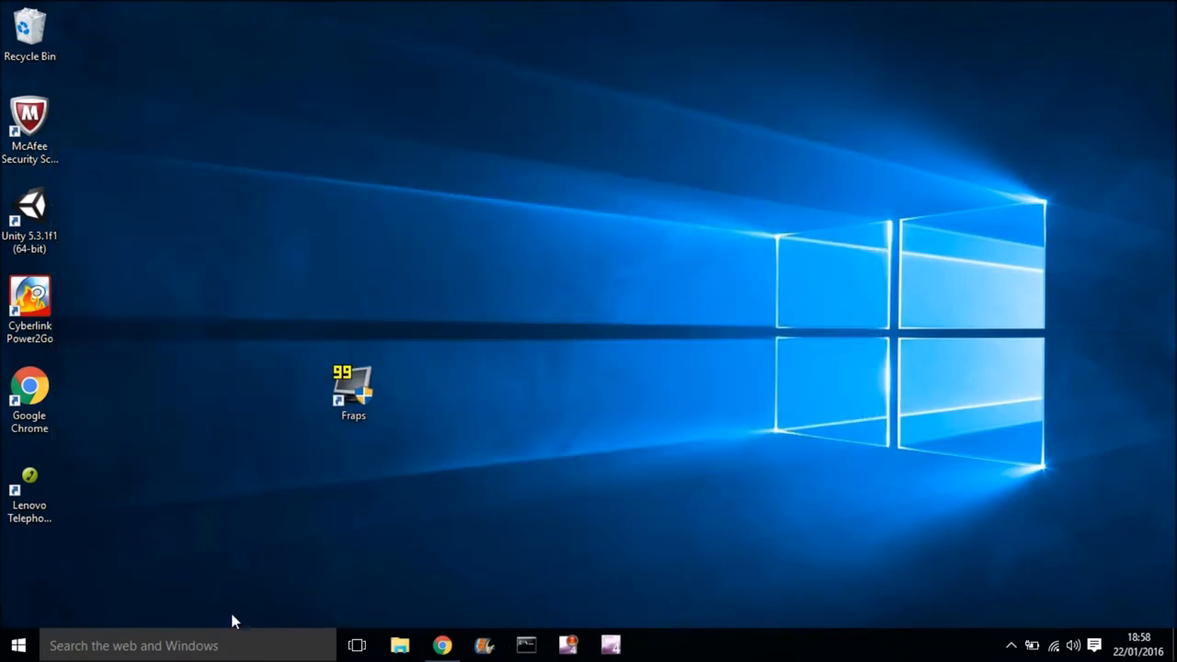
# - Search the taskbar for cmd and launch the Command Prompt result
pyautogui.click(133, 644)
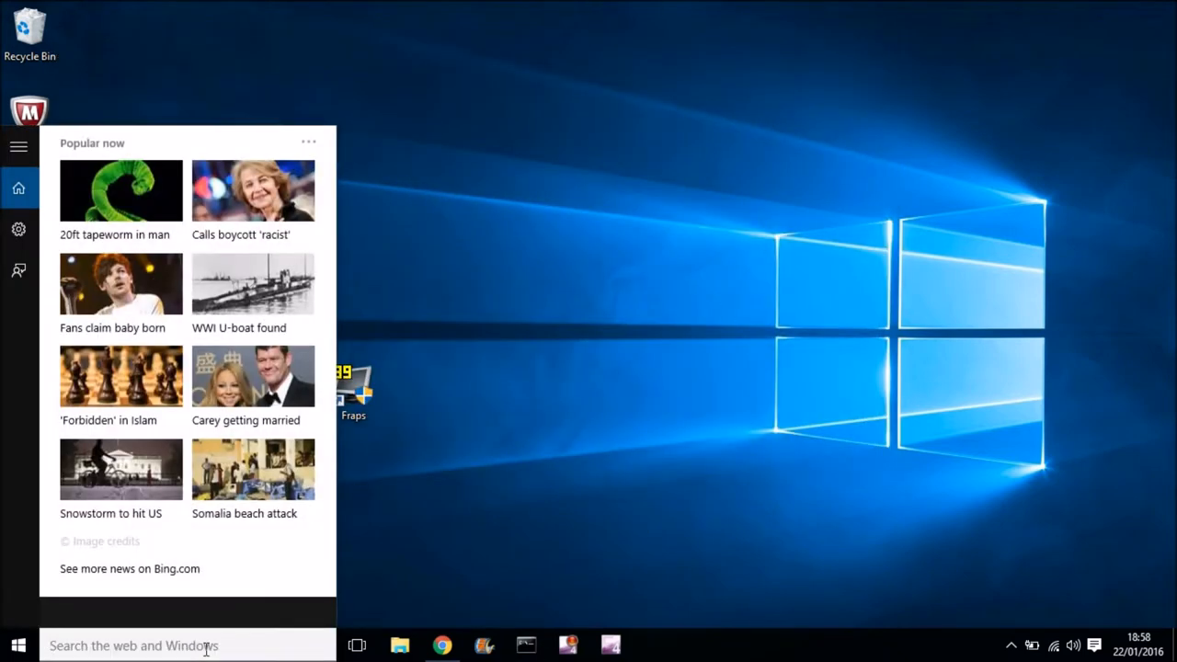
pyautogui.write('cmd')
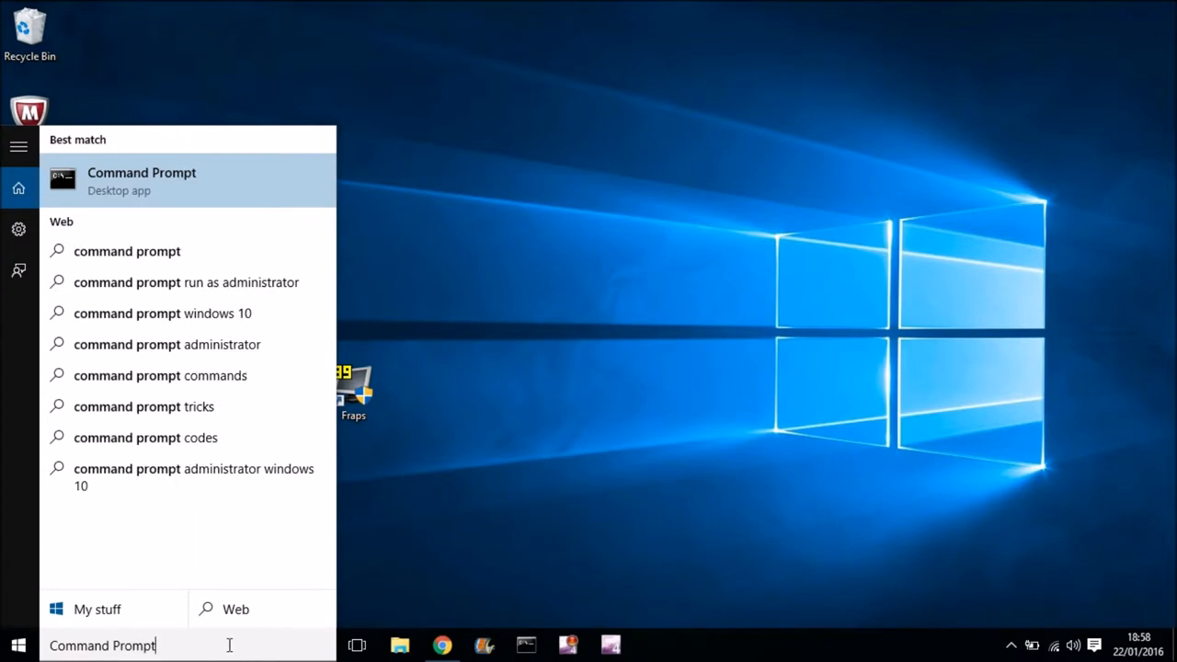
pyautogui.click(141, 180)
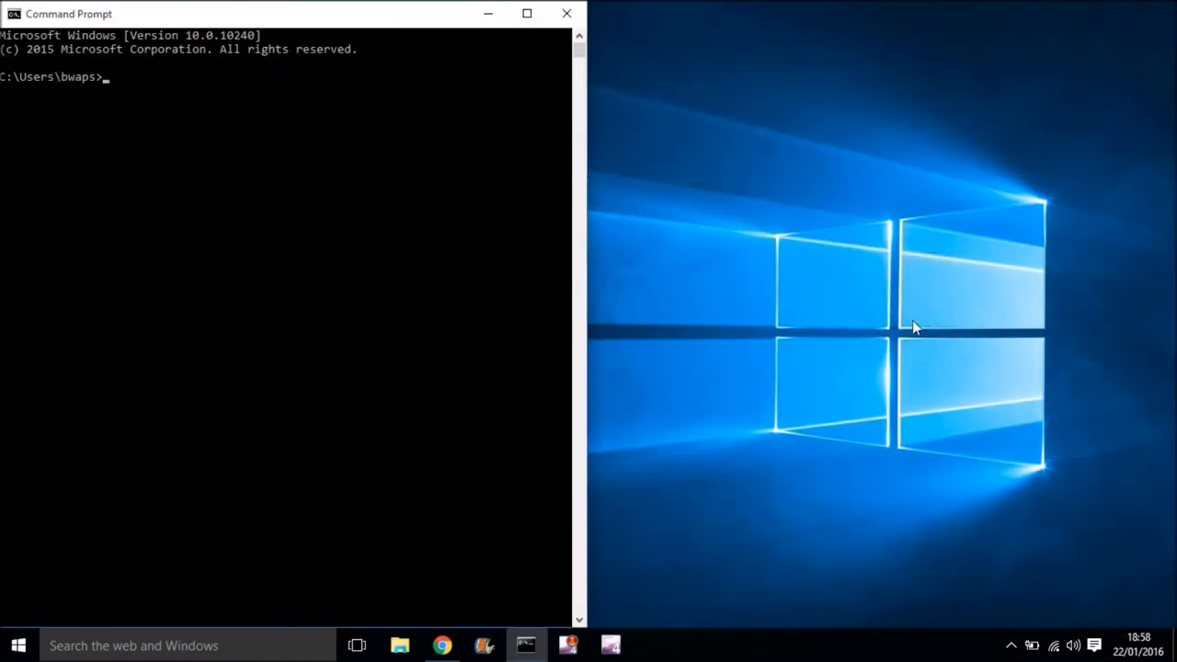
pyautogui.moveTo(246, 277)
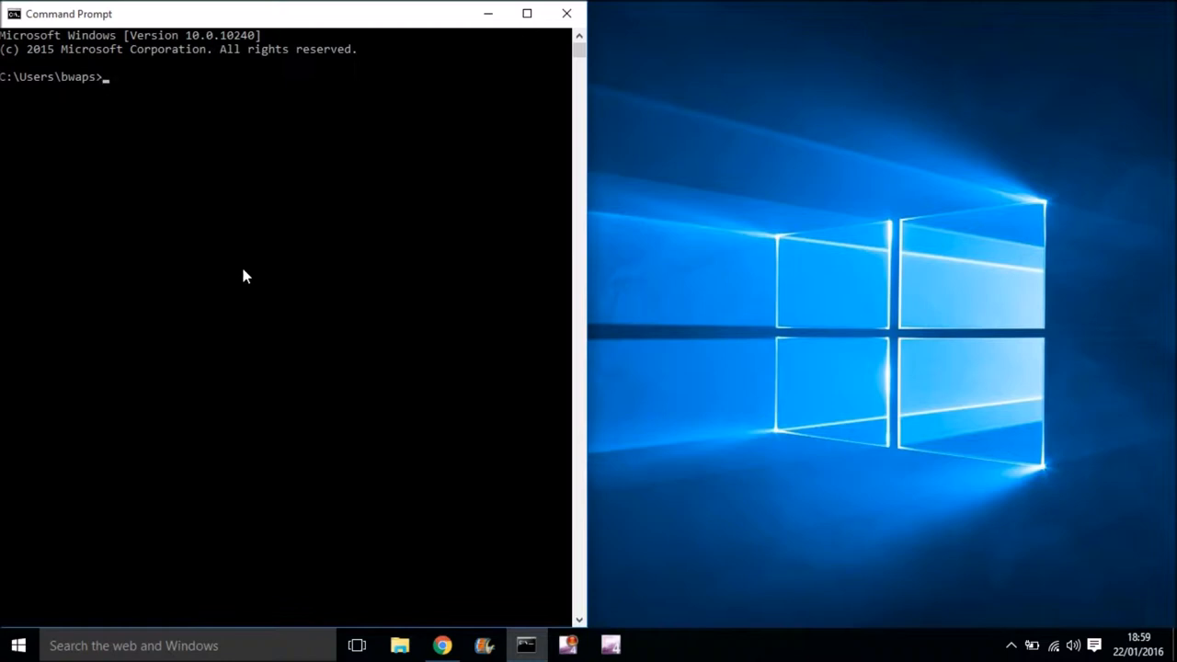
# - Run echo off and color 2 so the console text turns green on black
pyautogui.write('echo off')
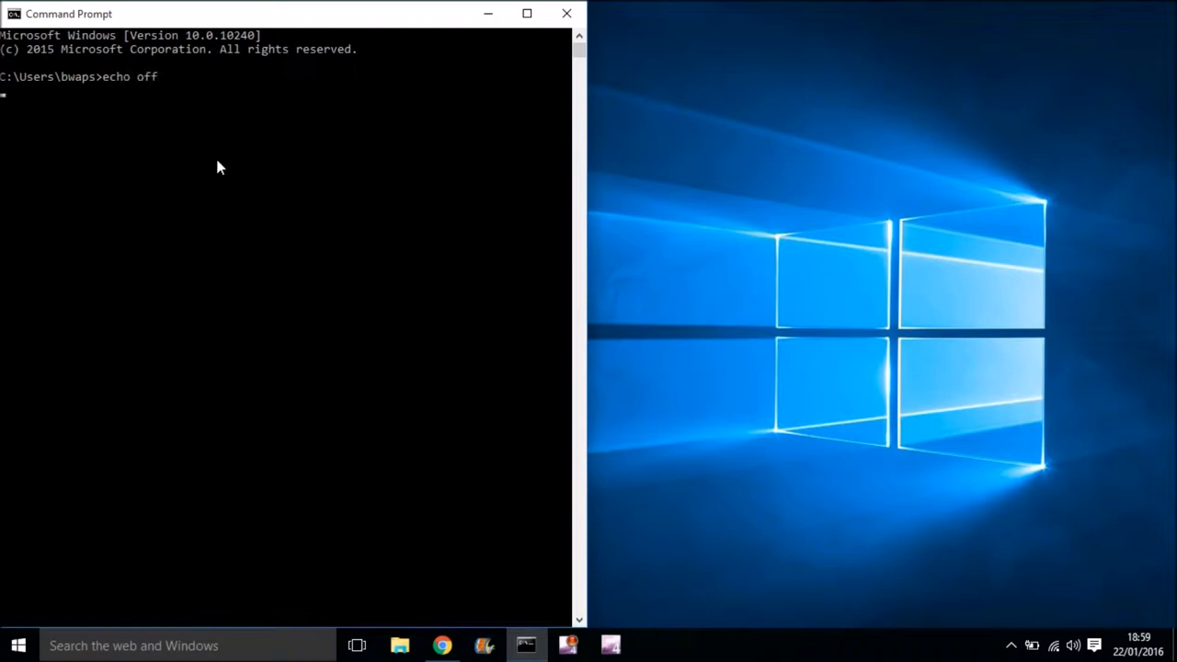
pyautogui.moveTo(4, 90)
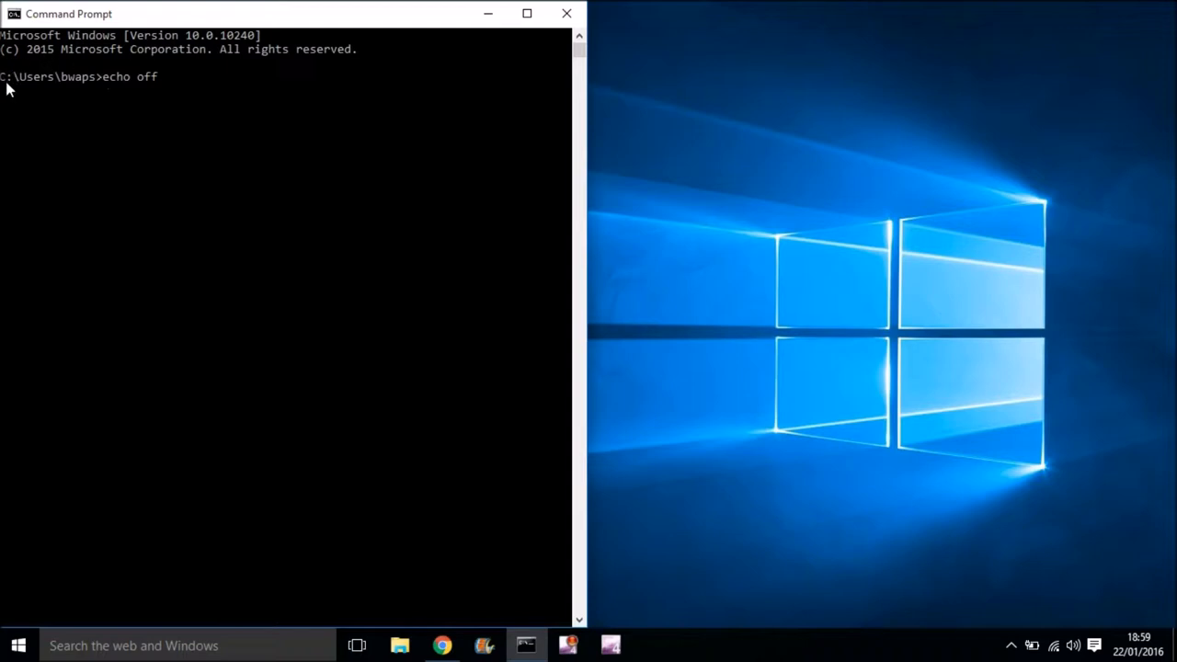
pyautogui.moveTo(73, 95)
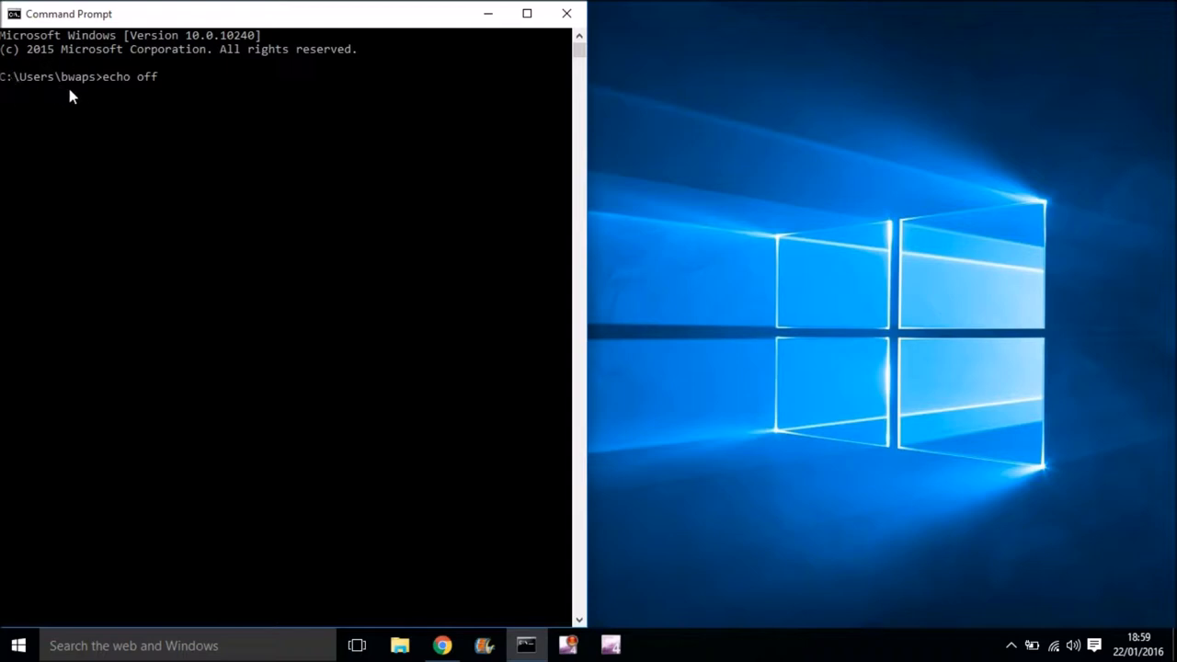
pyautogui.moveTo(88, 109)
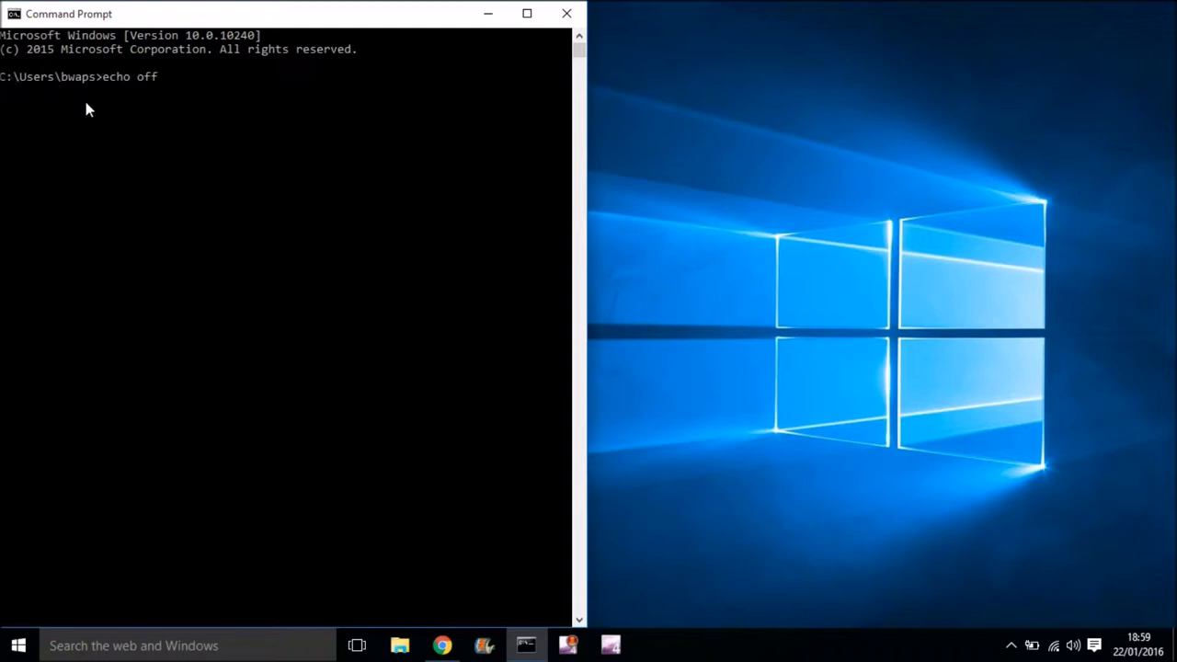
pyautogui.moveTo(69, 131)
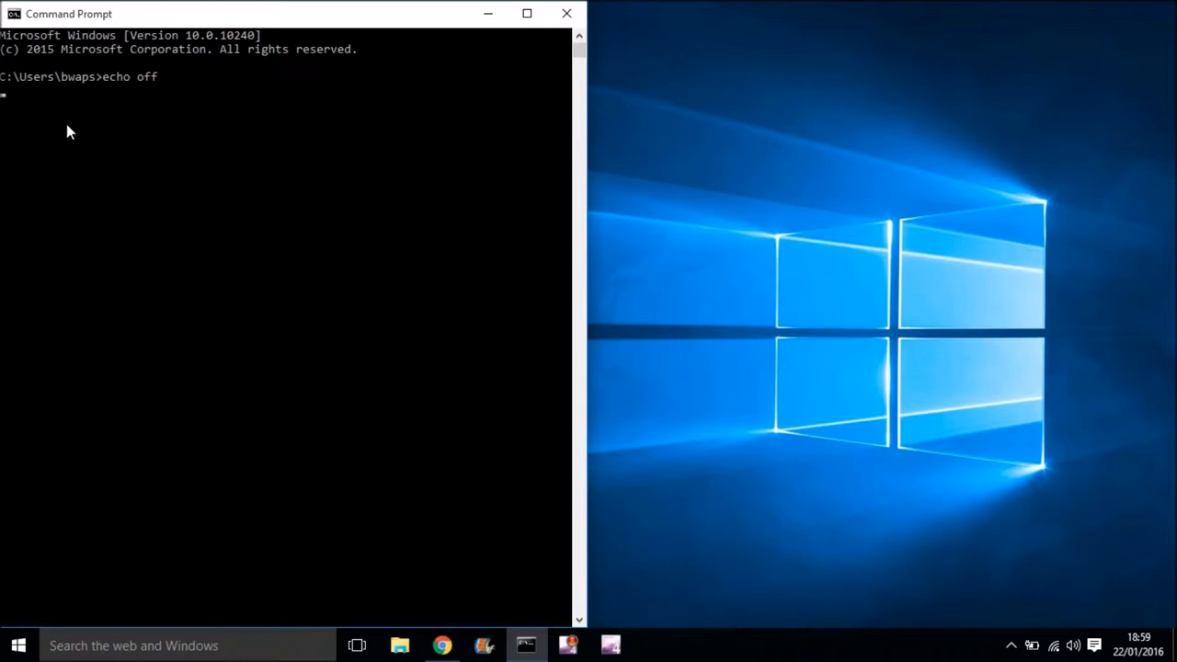
pyautogui.write('color')
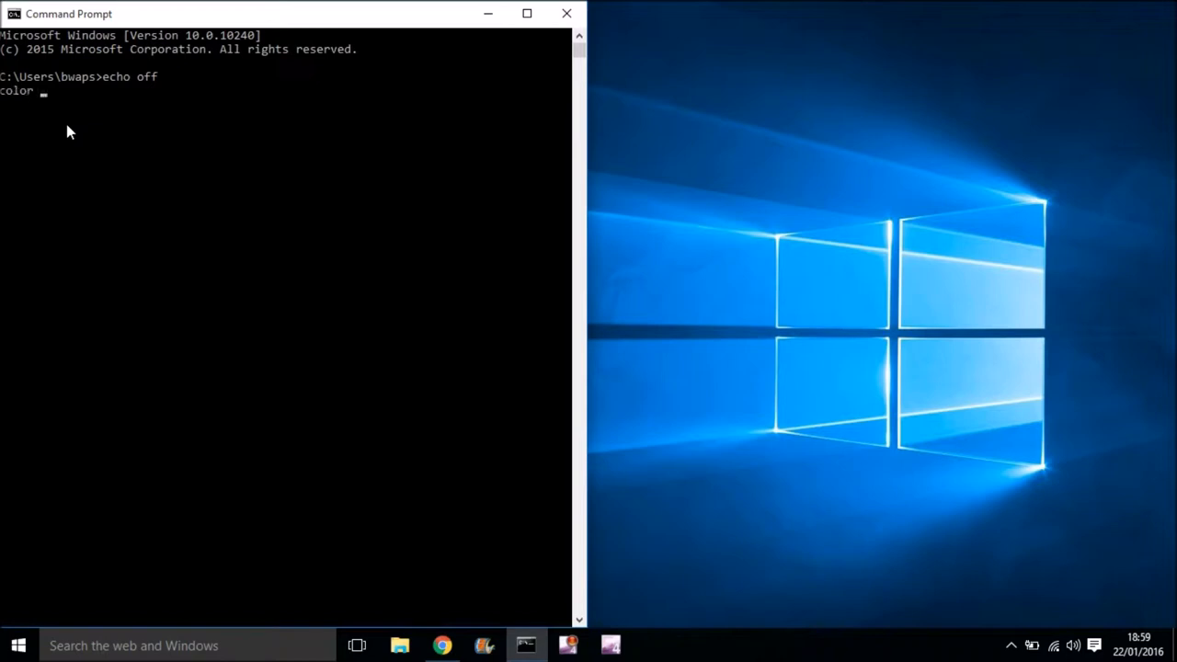
pyautogui.write('2')
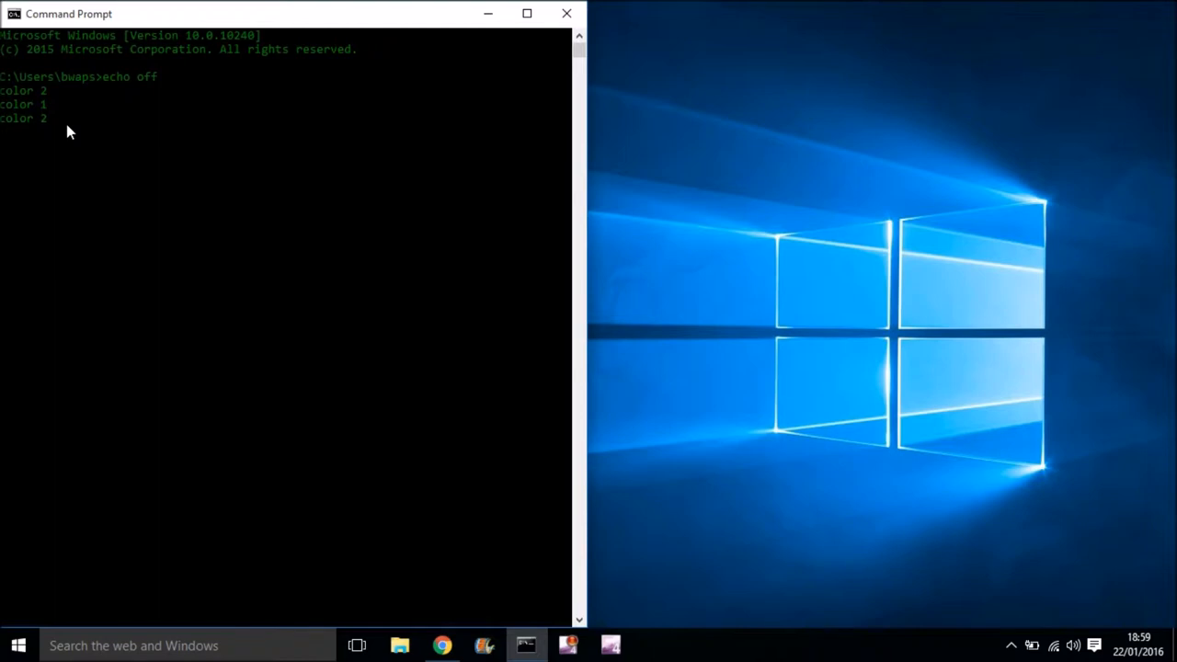
# - Retitle the window 'Transferring Bank Funds ... 46% complete' via the title command
pyautogui.write('title')
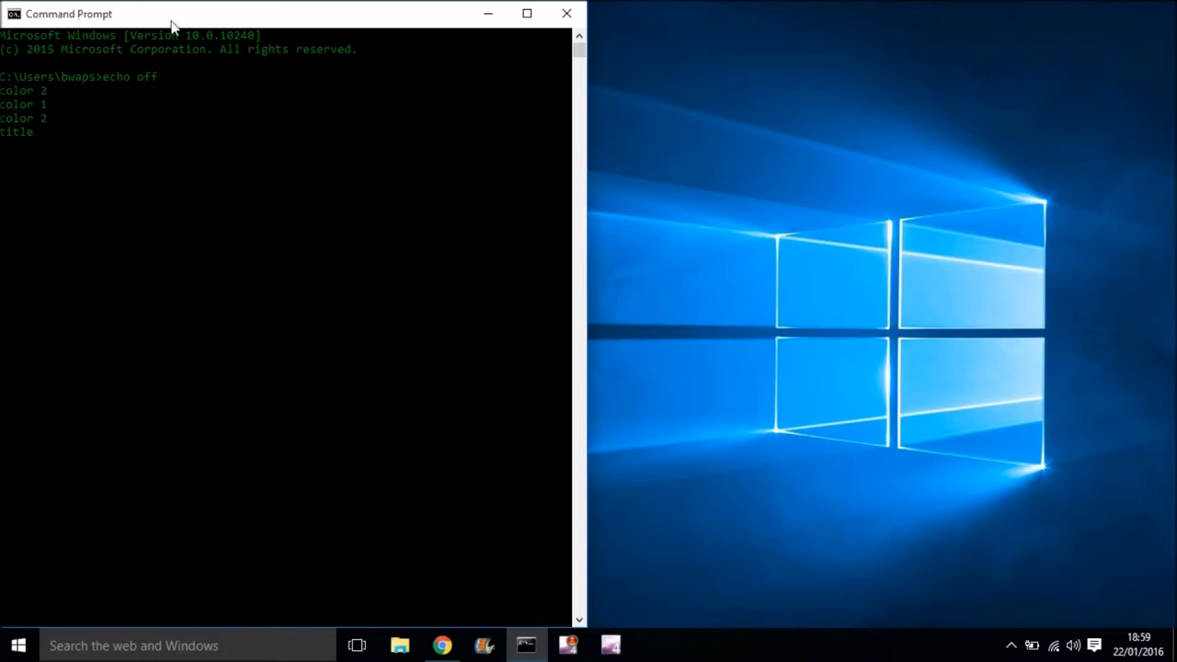
pyautogui.moveTo(121, 18)
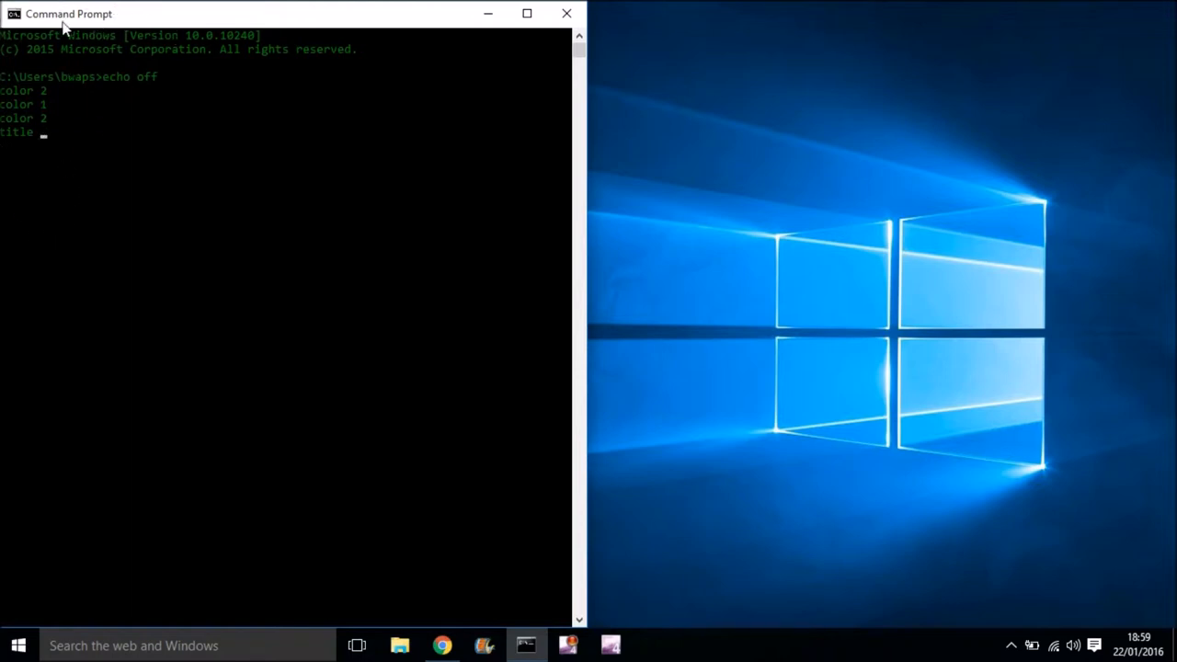
pyautogui.moveTo(142, 394)
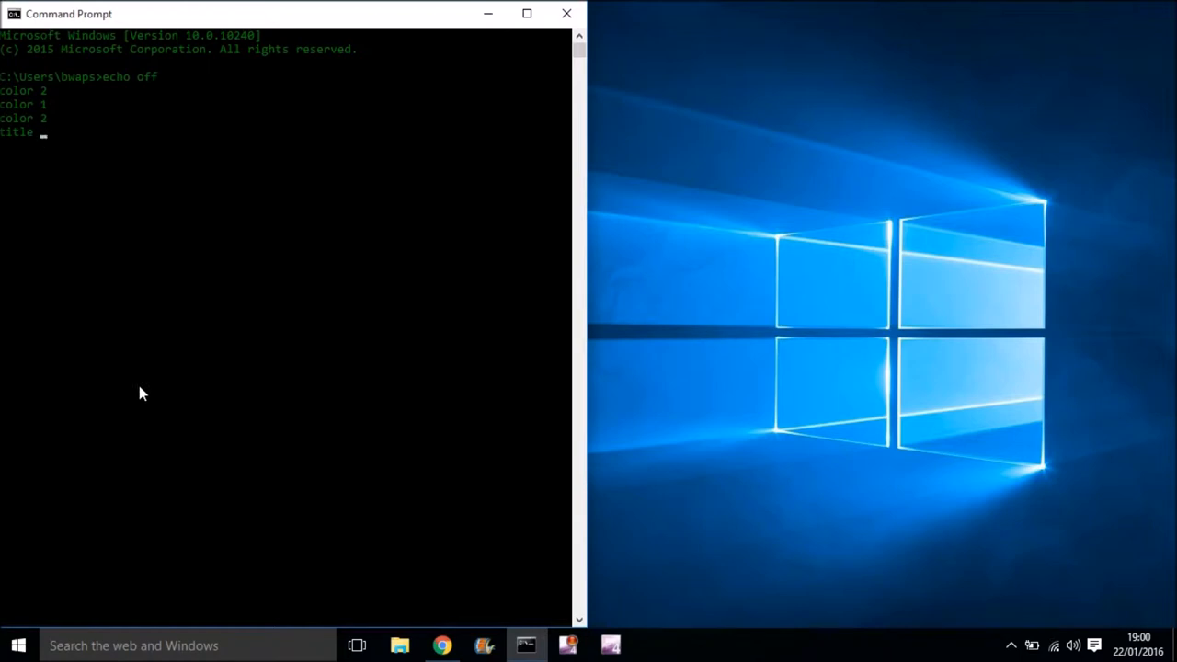
pyautogui.write('Hacking')
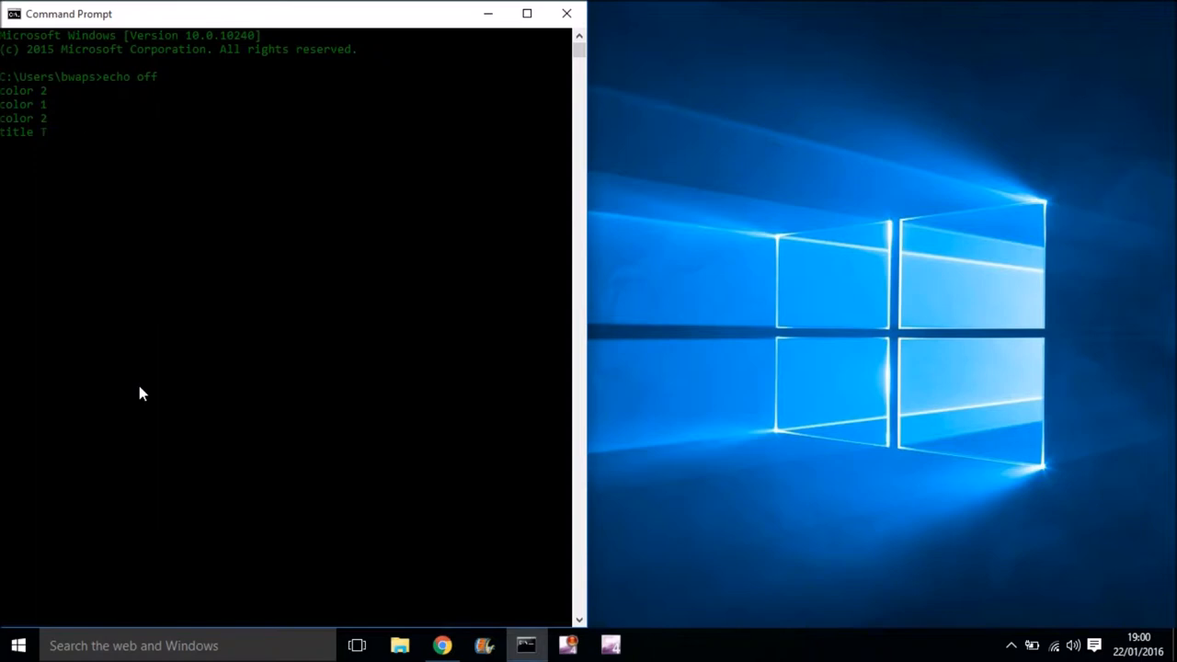
pyautogui.write('ranserfing Bank Funds')
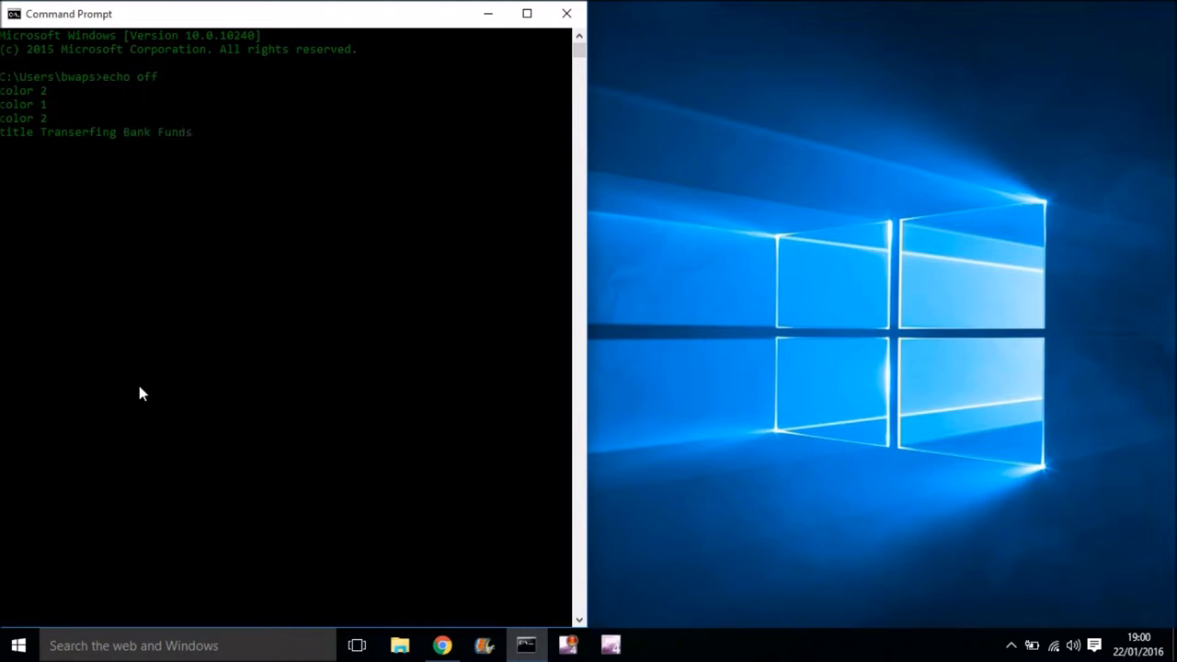
pyautogui.write('...')
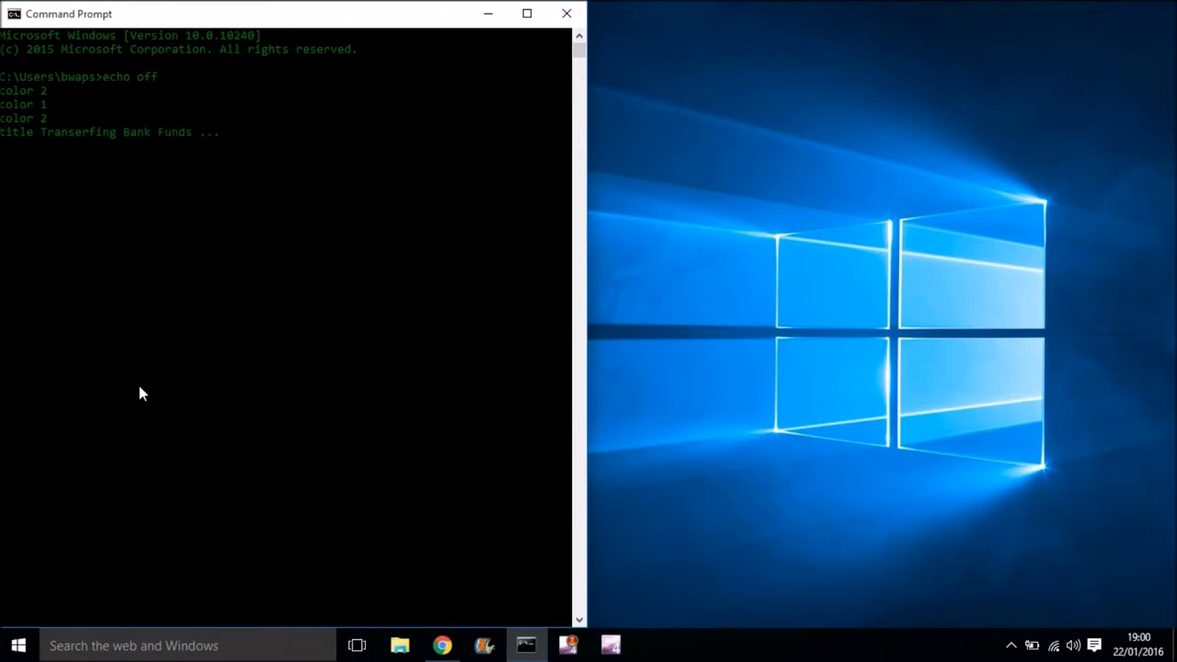
pyautogui.write('46% complete')
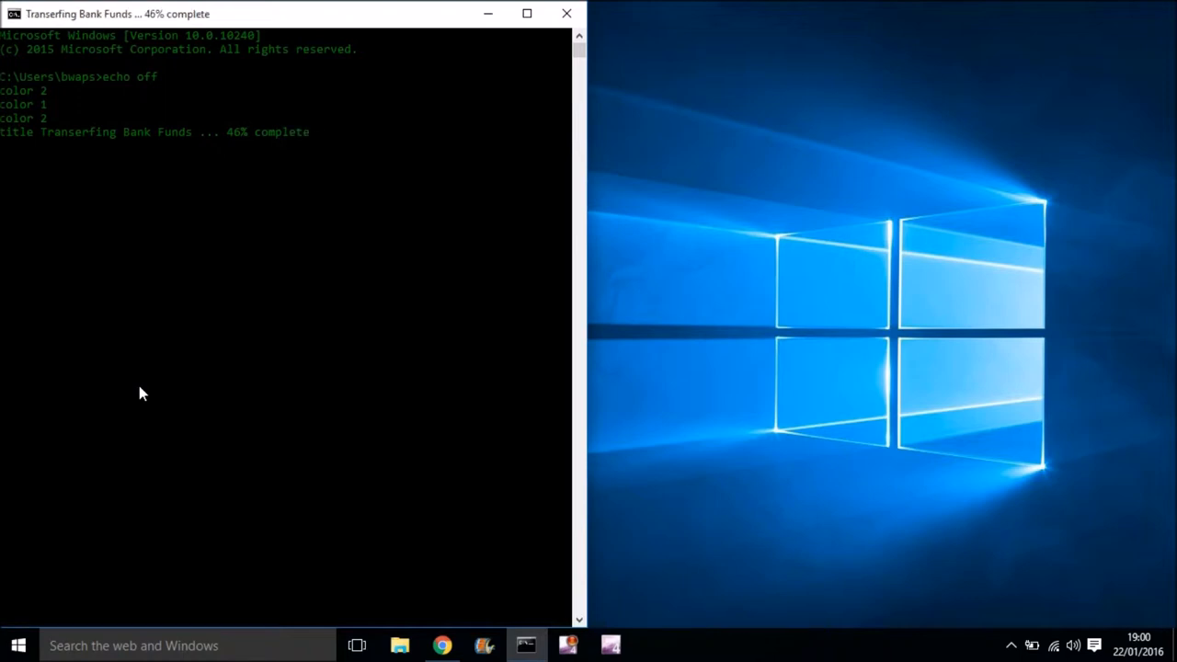
pyautogui.moveTo(117, 271)
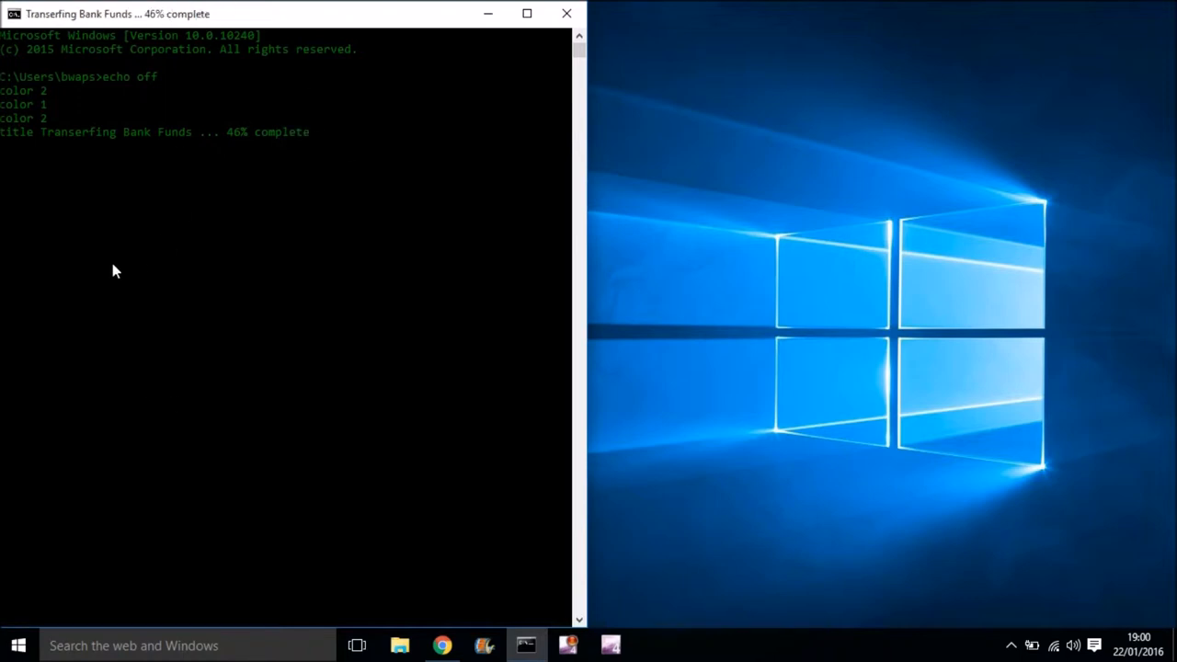
pyautogui.moveTo(32, 168)
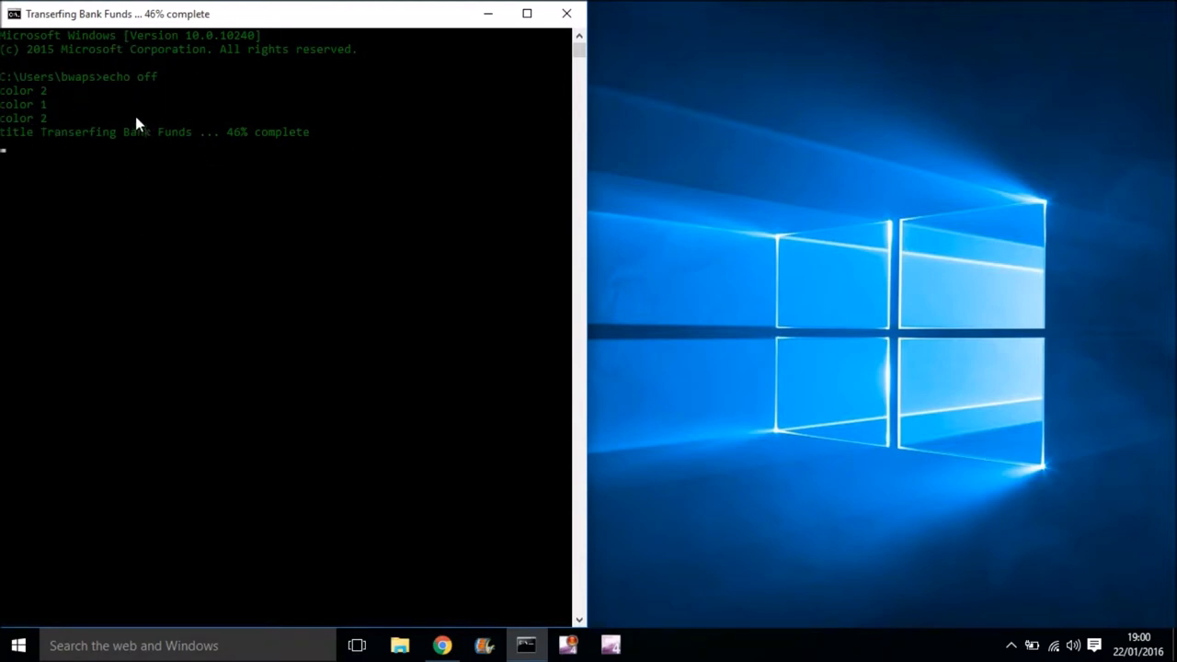
pyautogui.moveTo(447, 188)
pyautogui.write('ping www.')
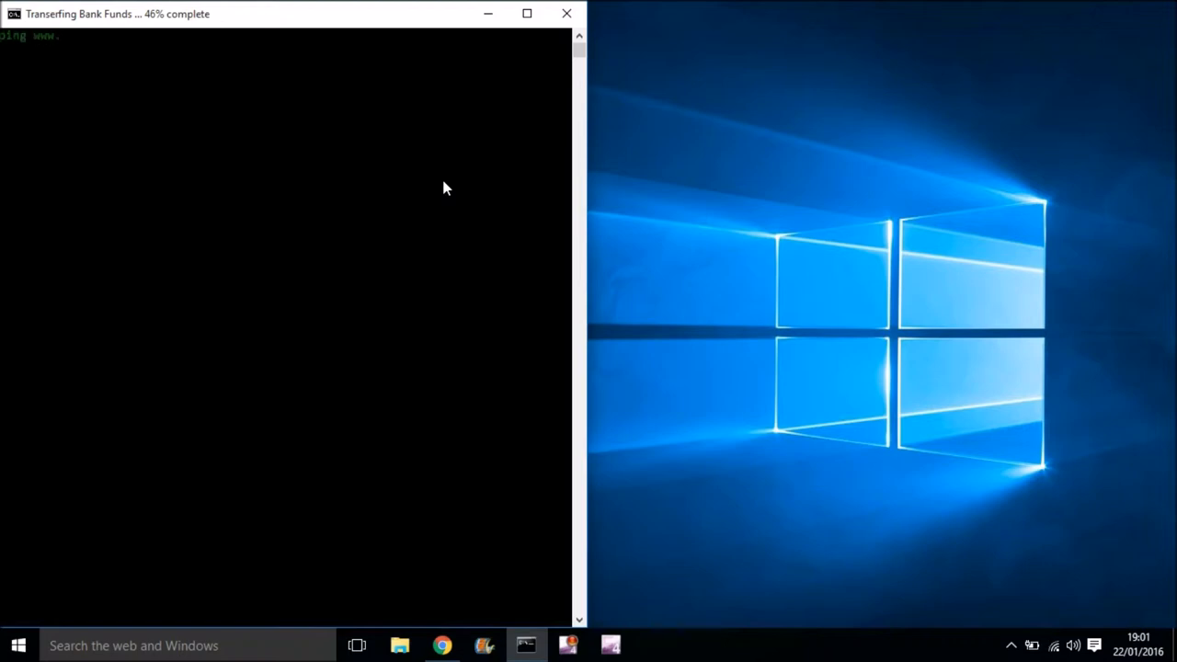
pyautogui.write('paypal.c')
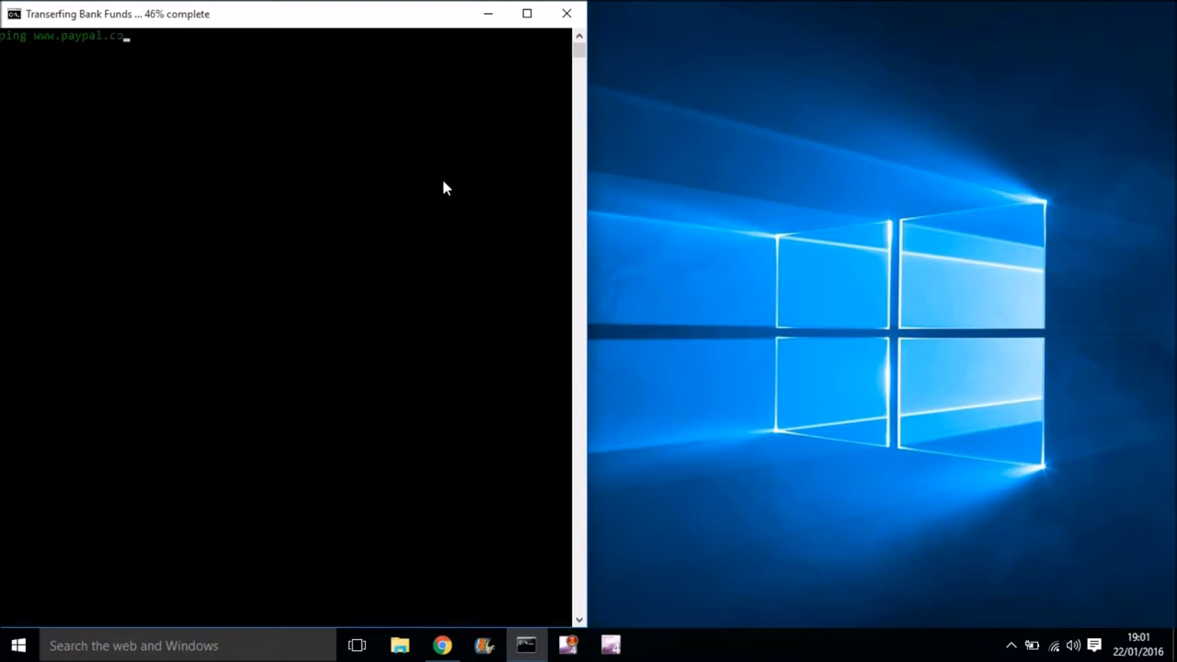
pyautogui.write('o.uk')
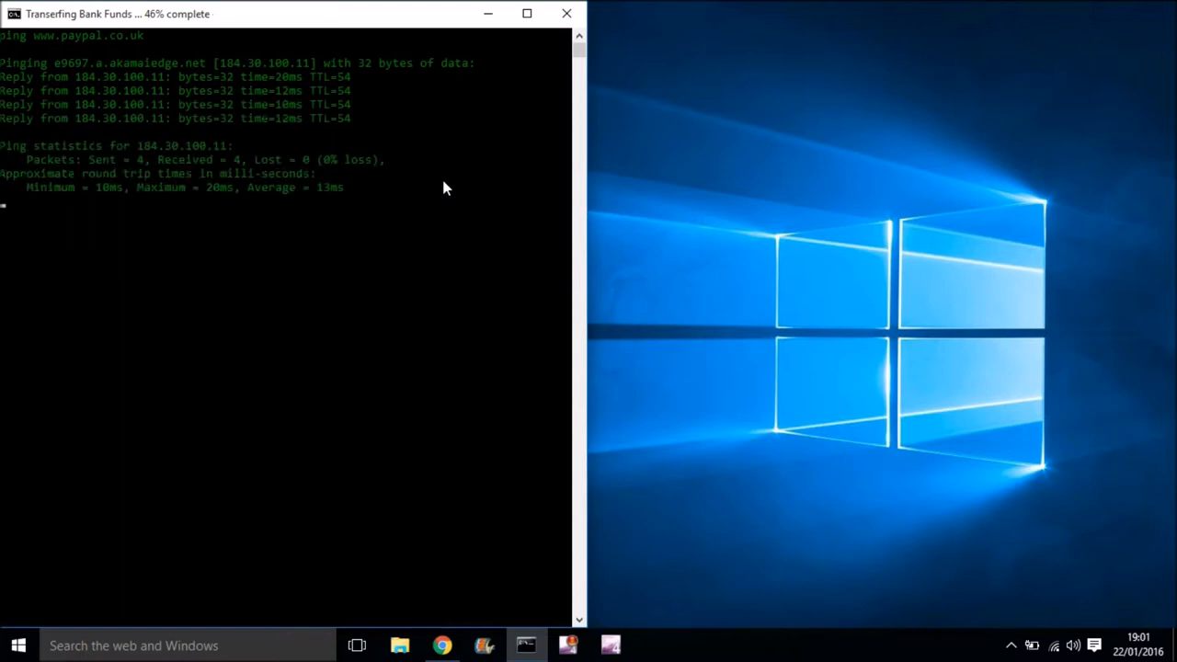
pyautogui.moveTo(143, 123)
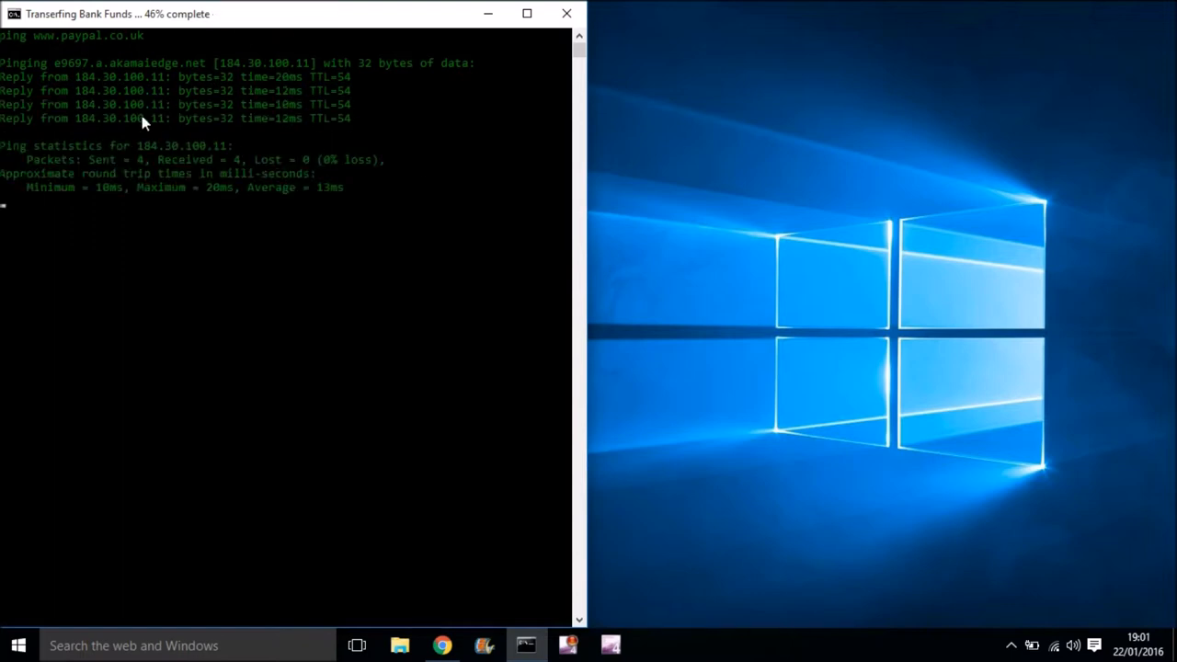
pyautogui.moveTo(387, 120)
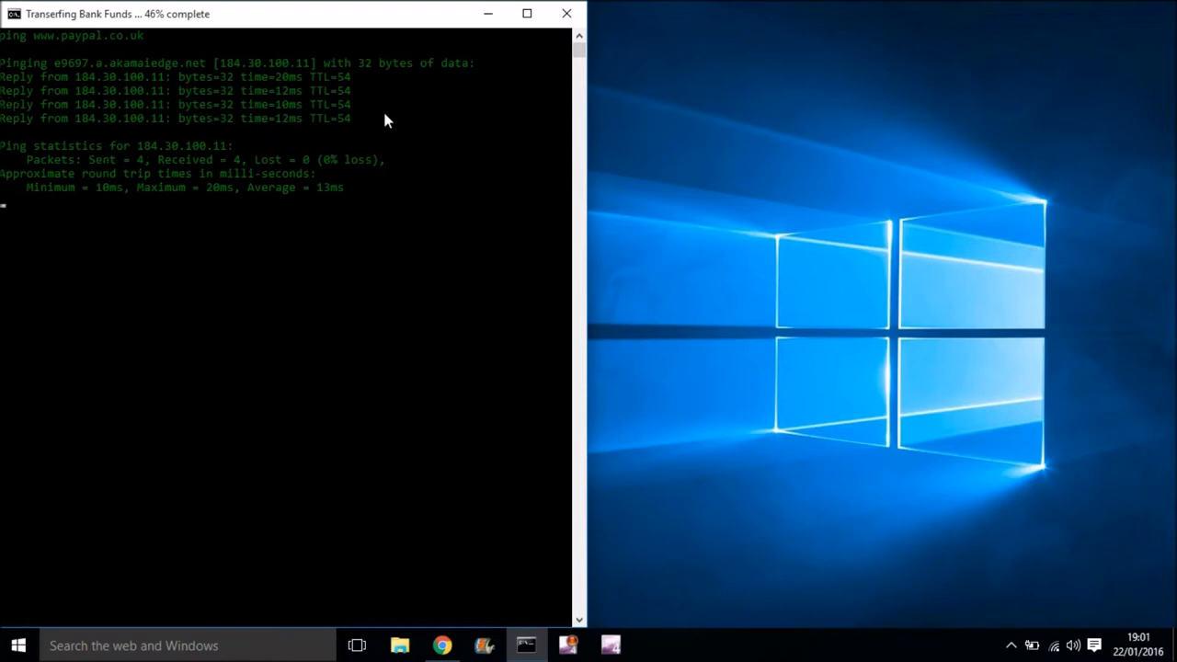
pyautogui.moveTo(221, 71)
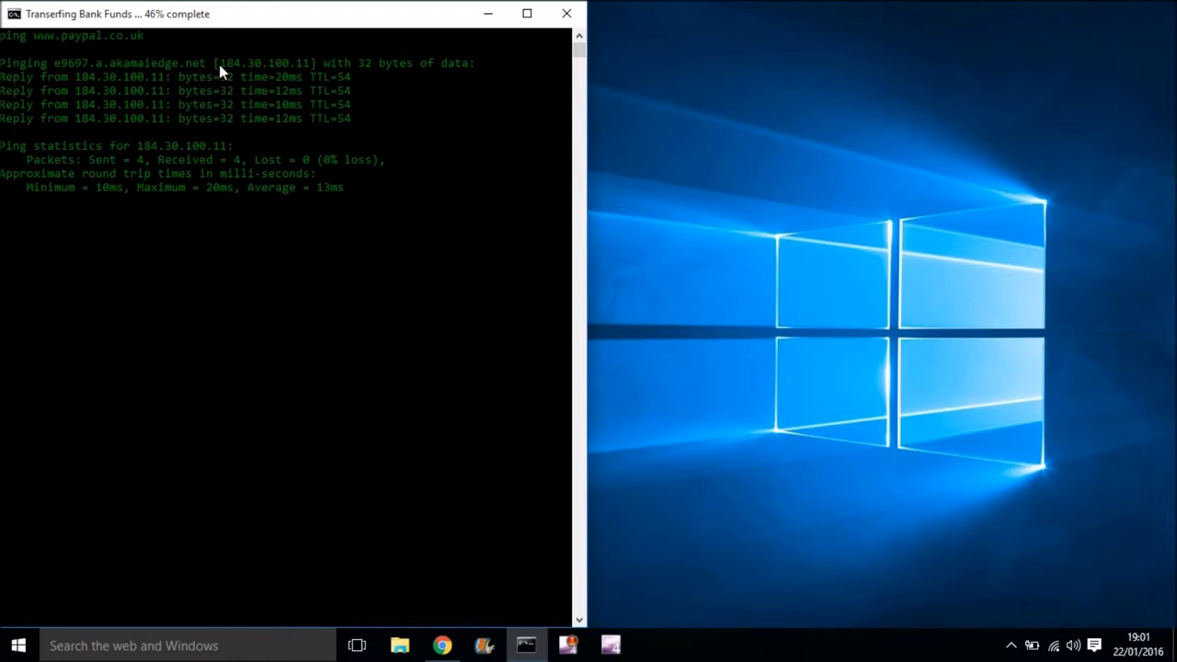
pyautogui.moveTo(158, 72)
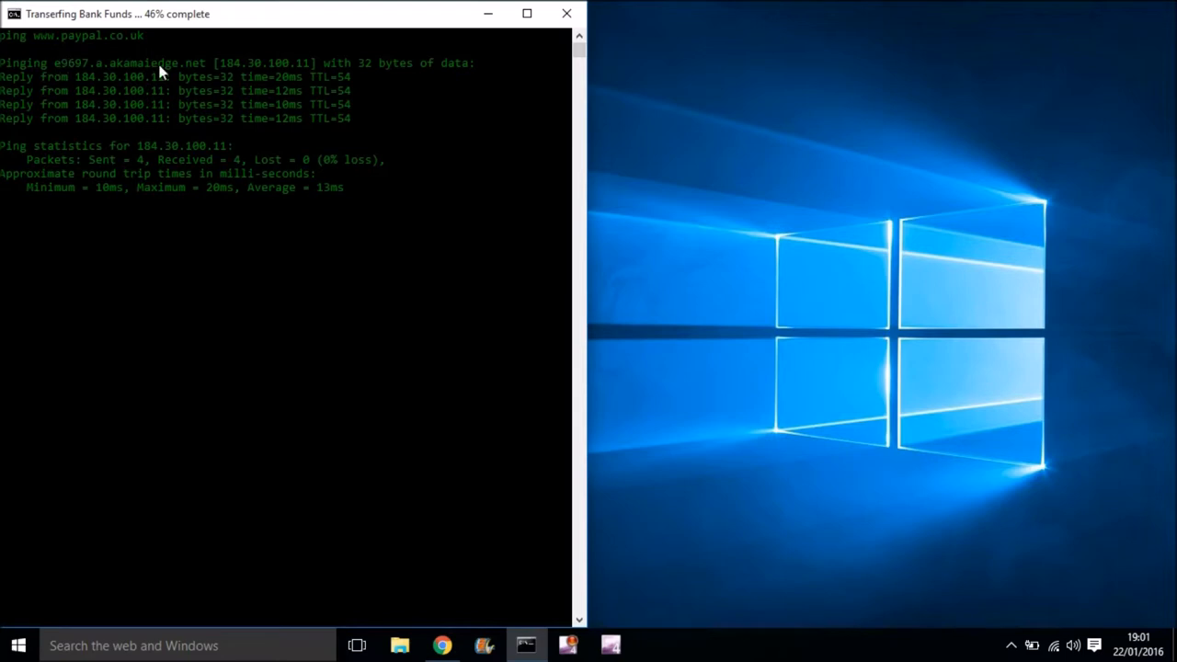
pyautogui.moveTo(138, 242)
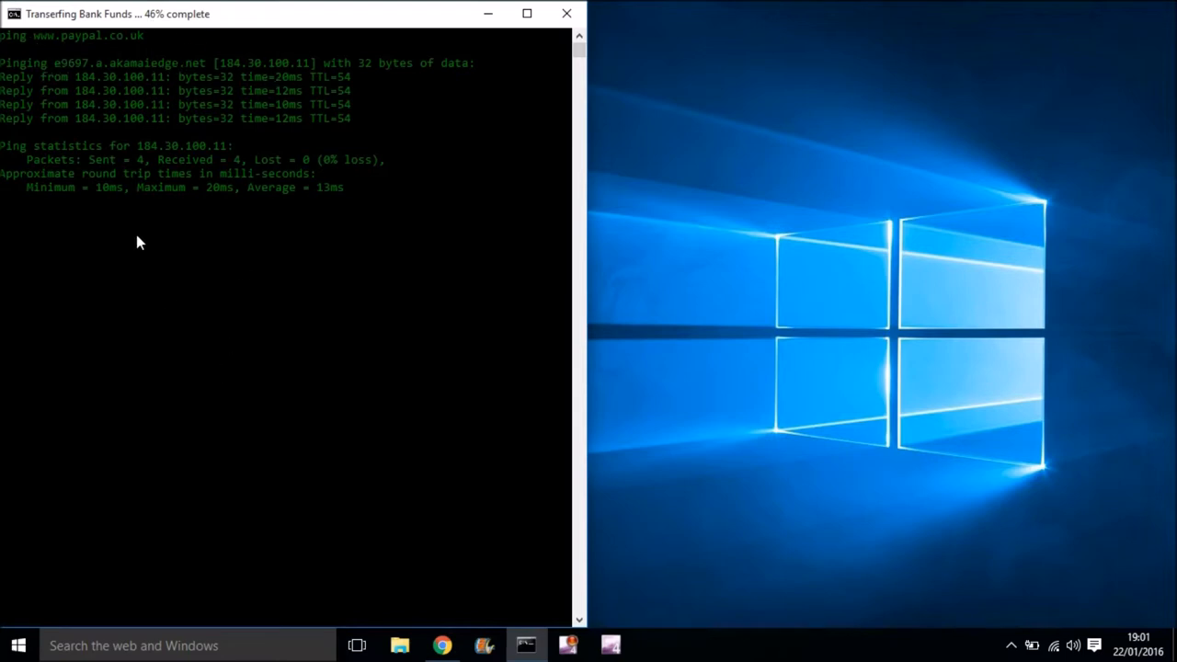
pyautogui.write('cls')
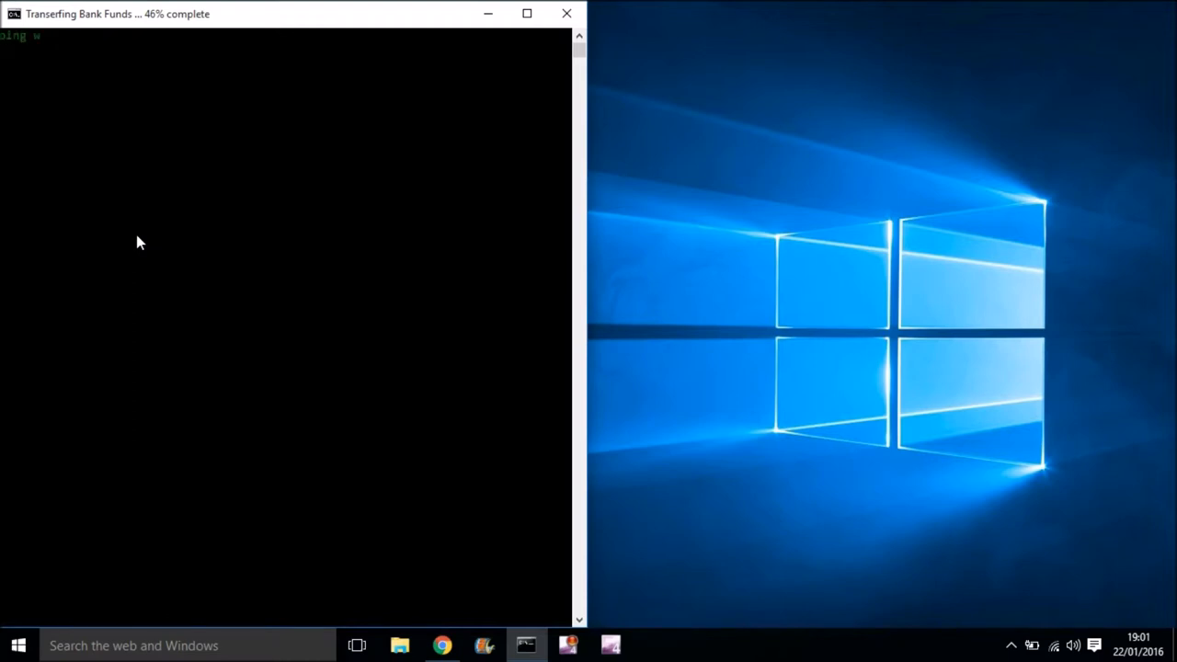
pyautogui.write('ww.pay')
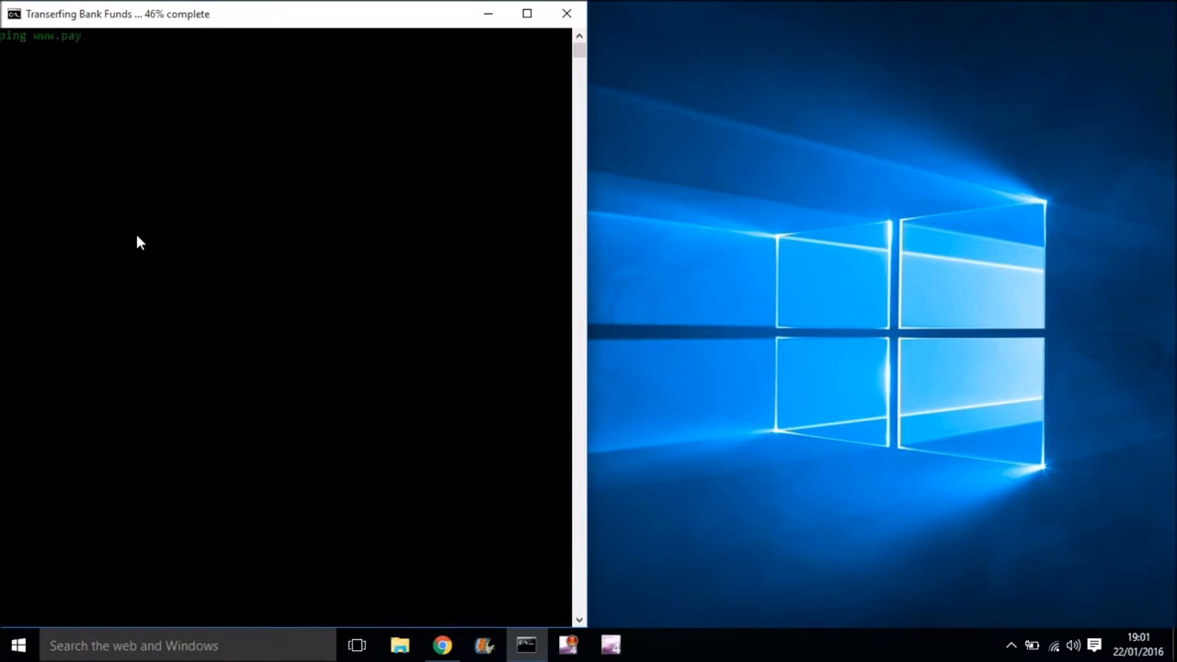
pyautogui.write('pe')
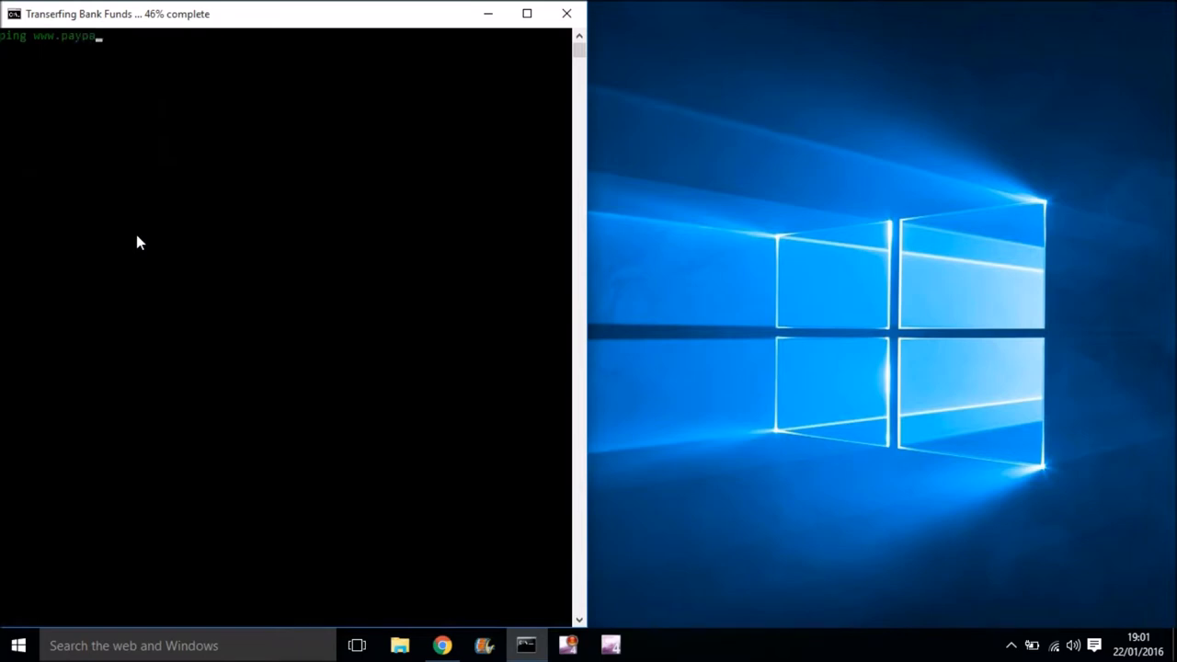
pyautogui.write('l.co.')
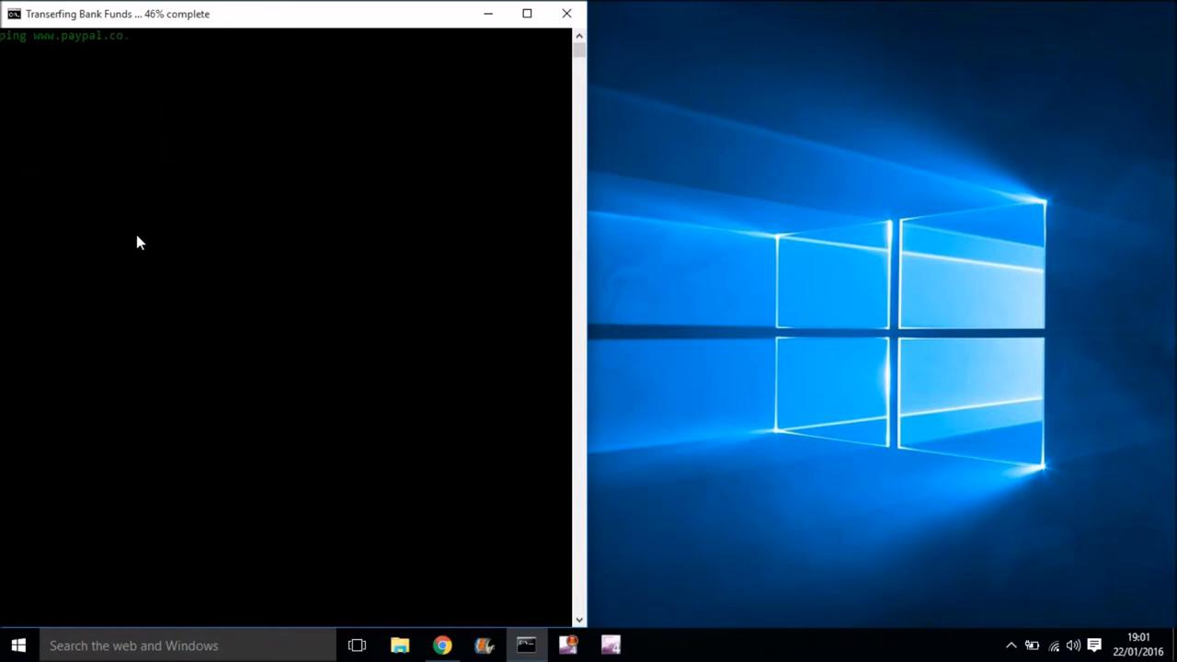
pyautogui.write('uk')
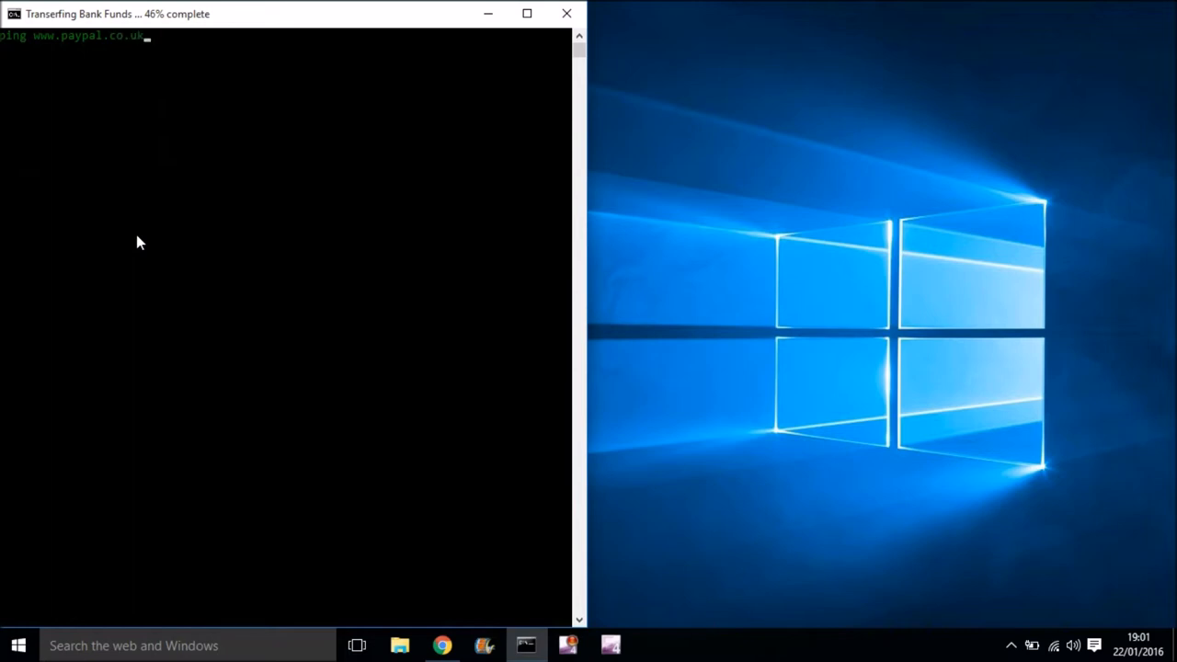
pyautogui.write('-t')
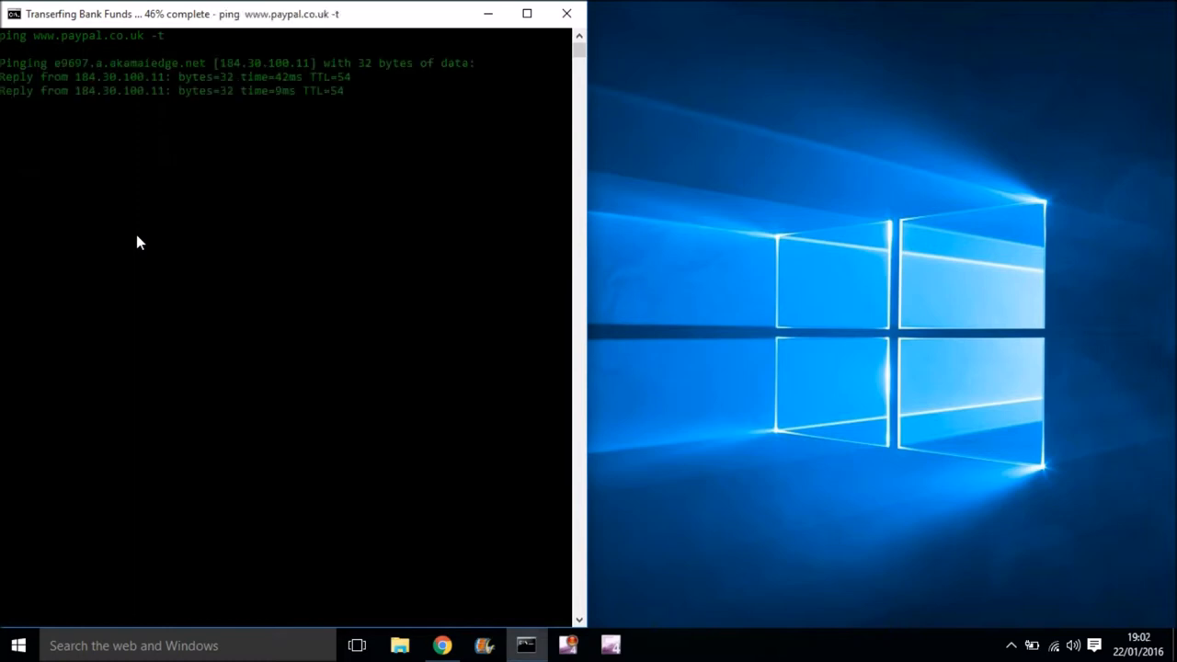
pyautogui.moveTo(194, 191)
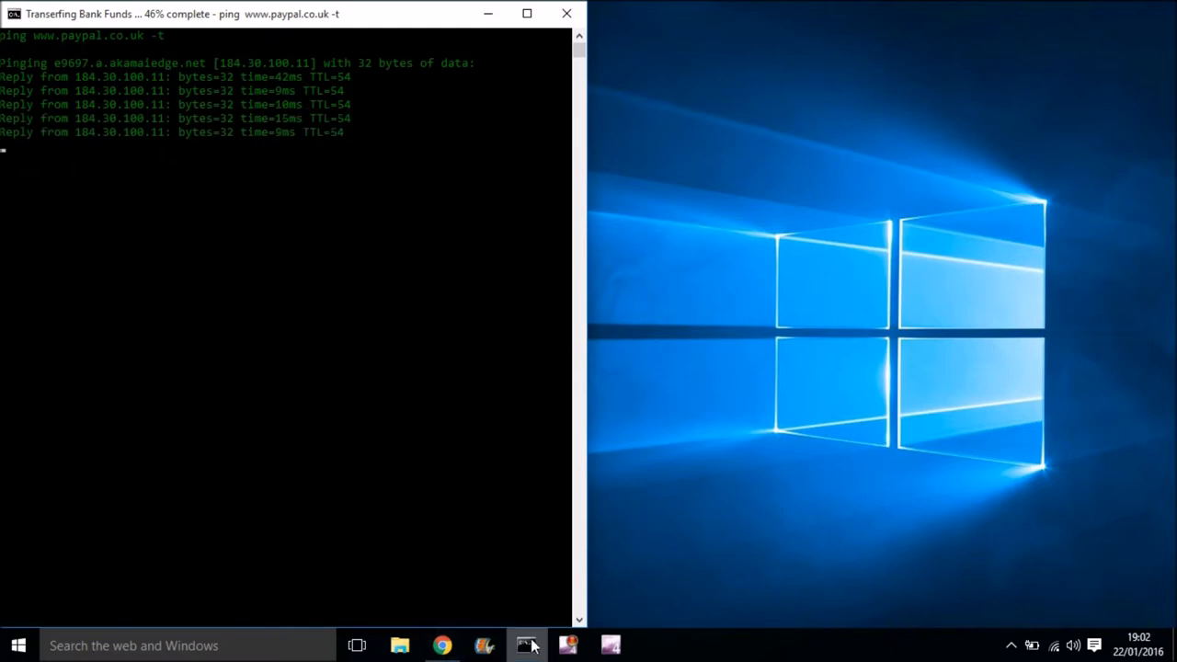
# - Launch a second Command Prompt from the taskbar and run echo off and color 2
pyautogui.rightClick(527, 645)
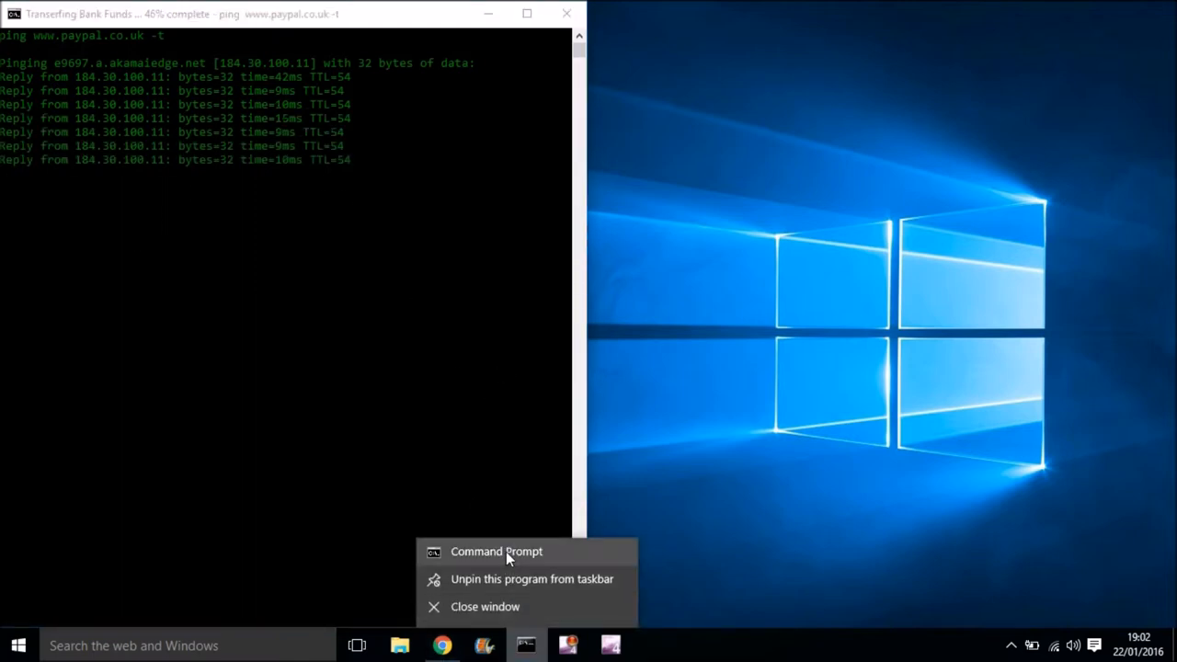
pyautogui.click(495, 551)
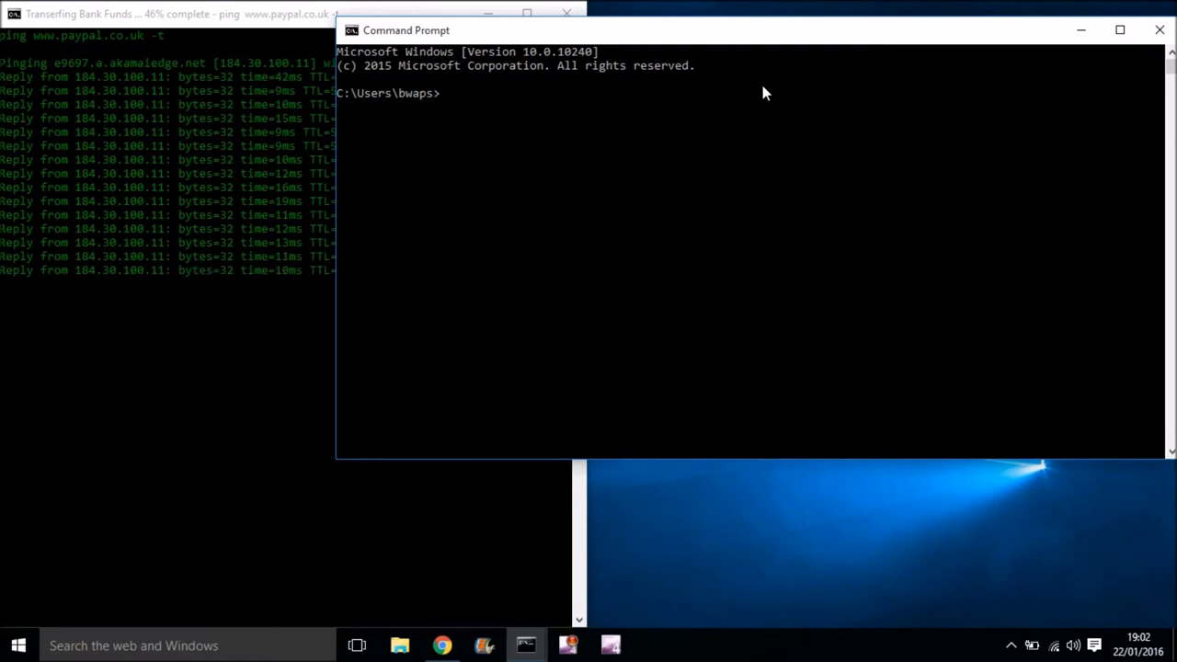
pyautogui.write('e')
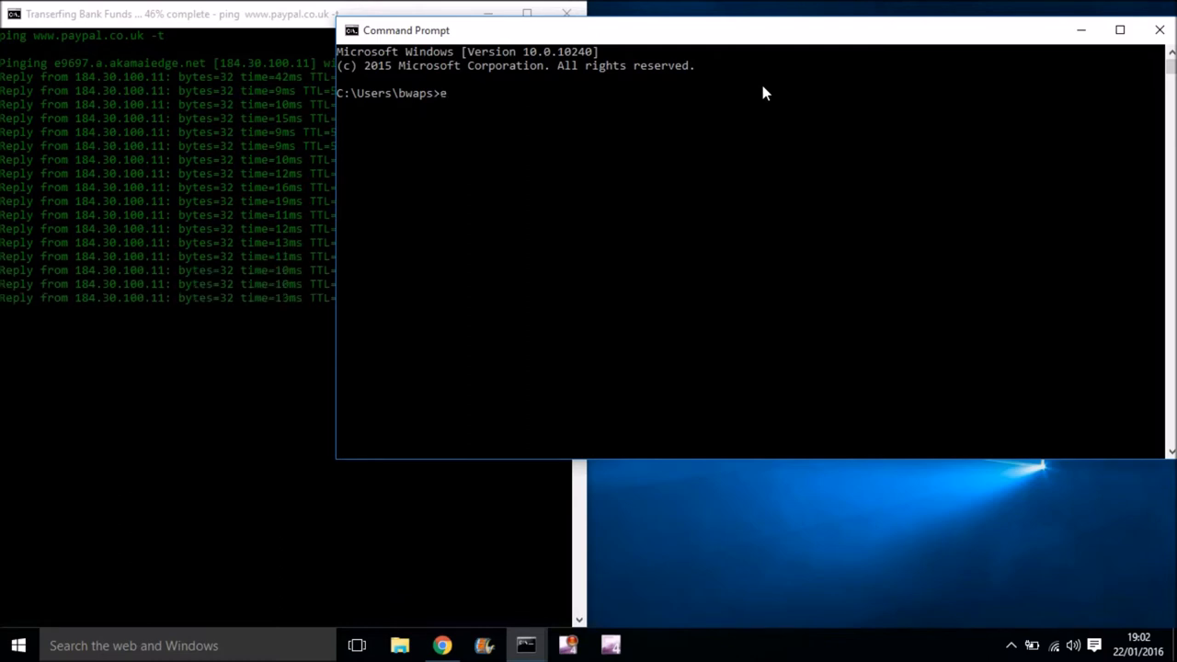
pyautogui.write('cho off')
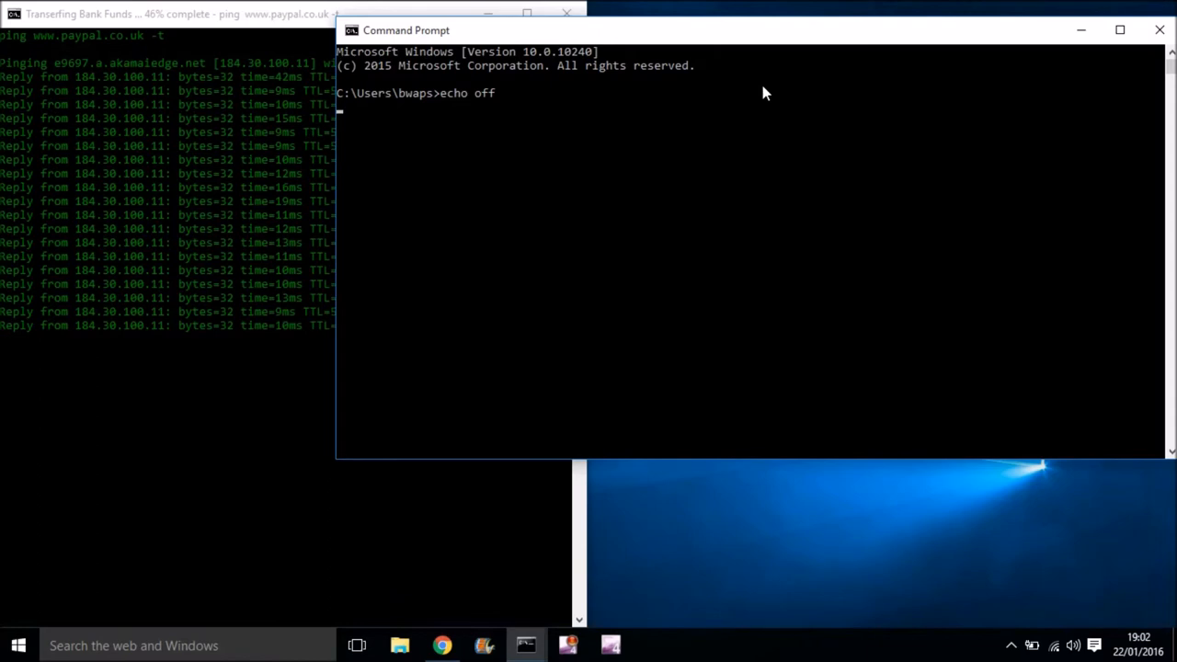
pyautogui.write('color 2')
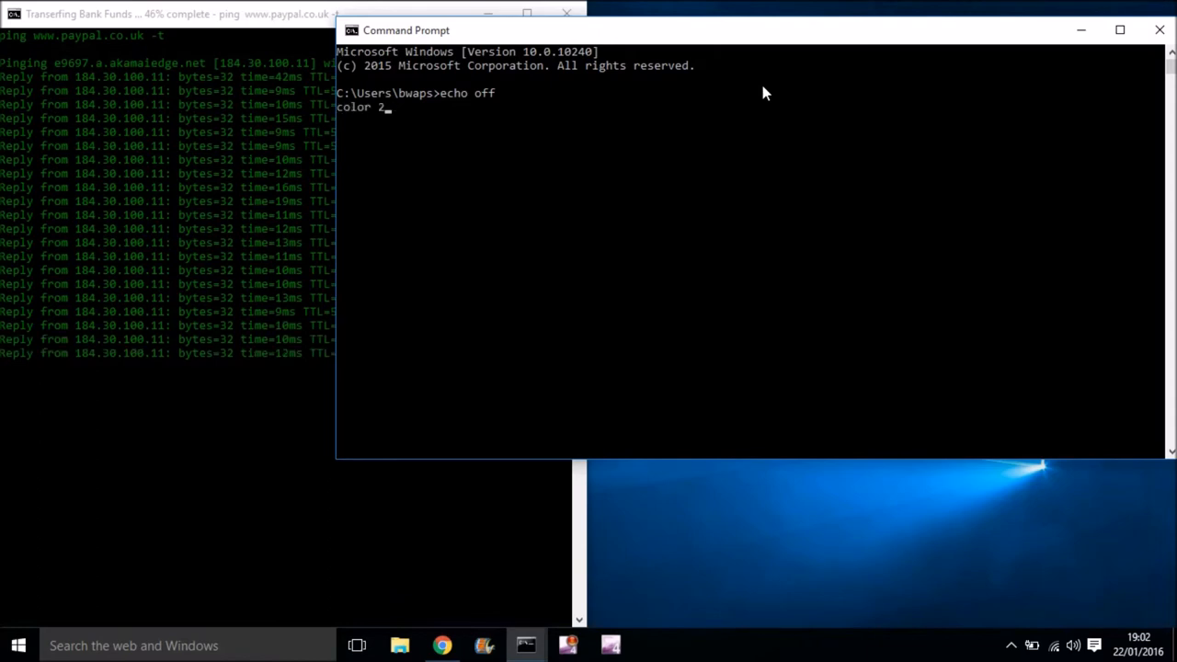
# - Title the second window 'Counter Strike Aimbot (installing) ... 78% complete'
pyautogui.write('title M')
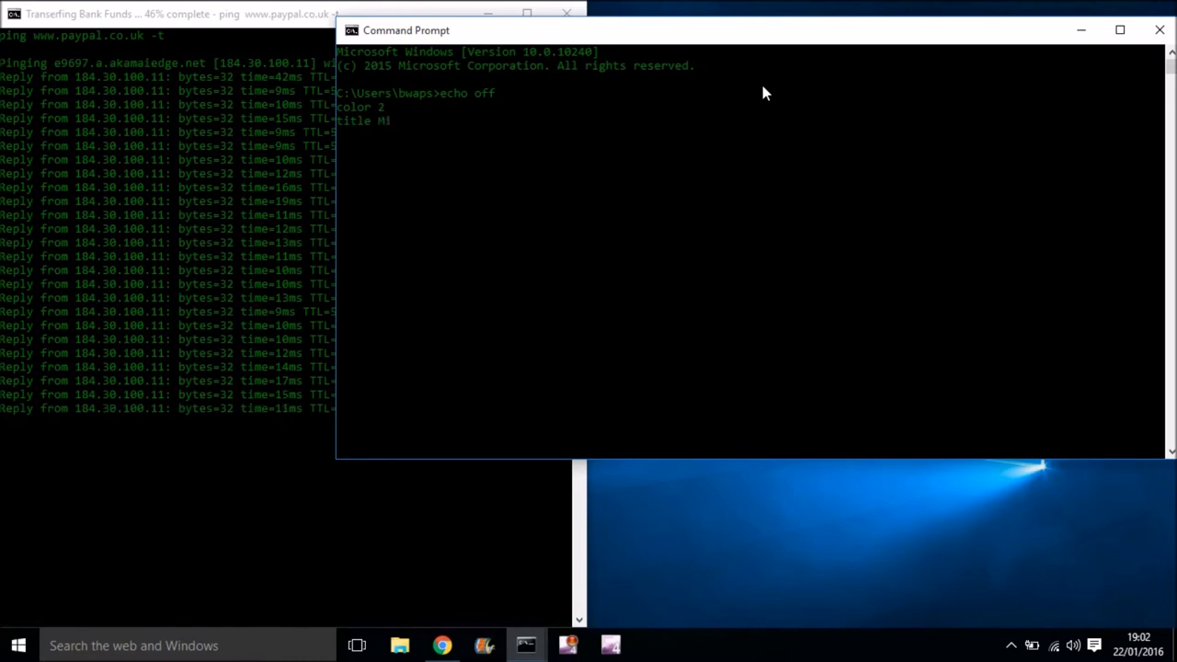
pyautogui.write('in')
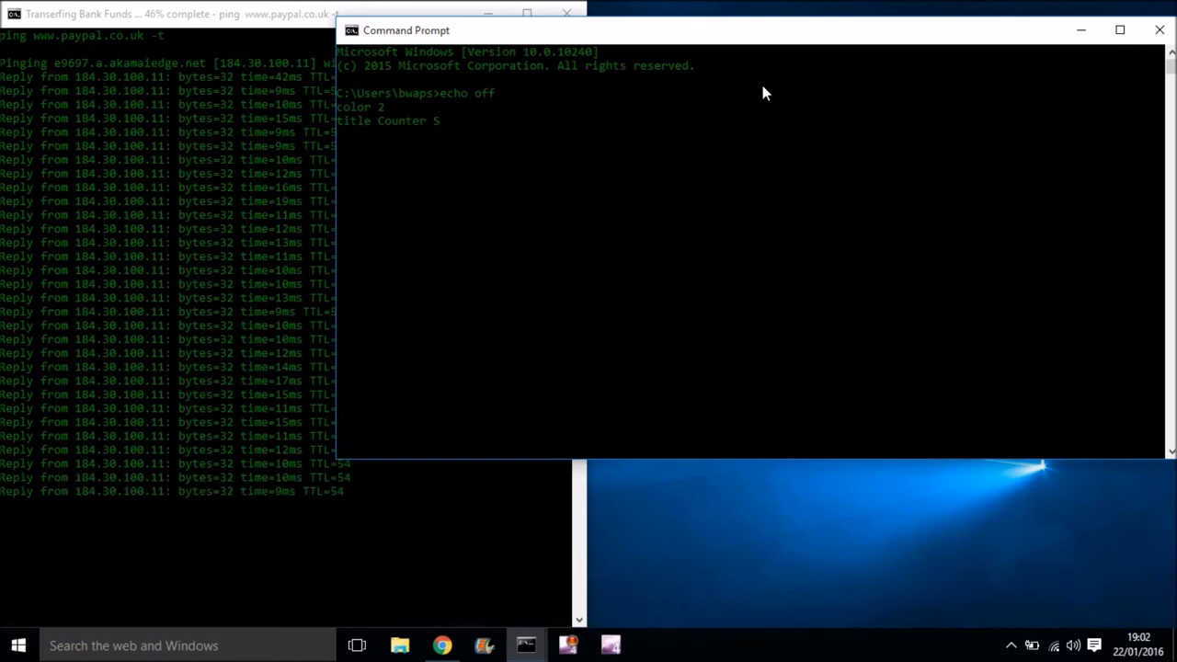
pyautogui.write('trike Ha')
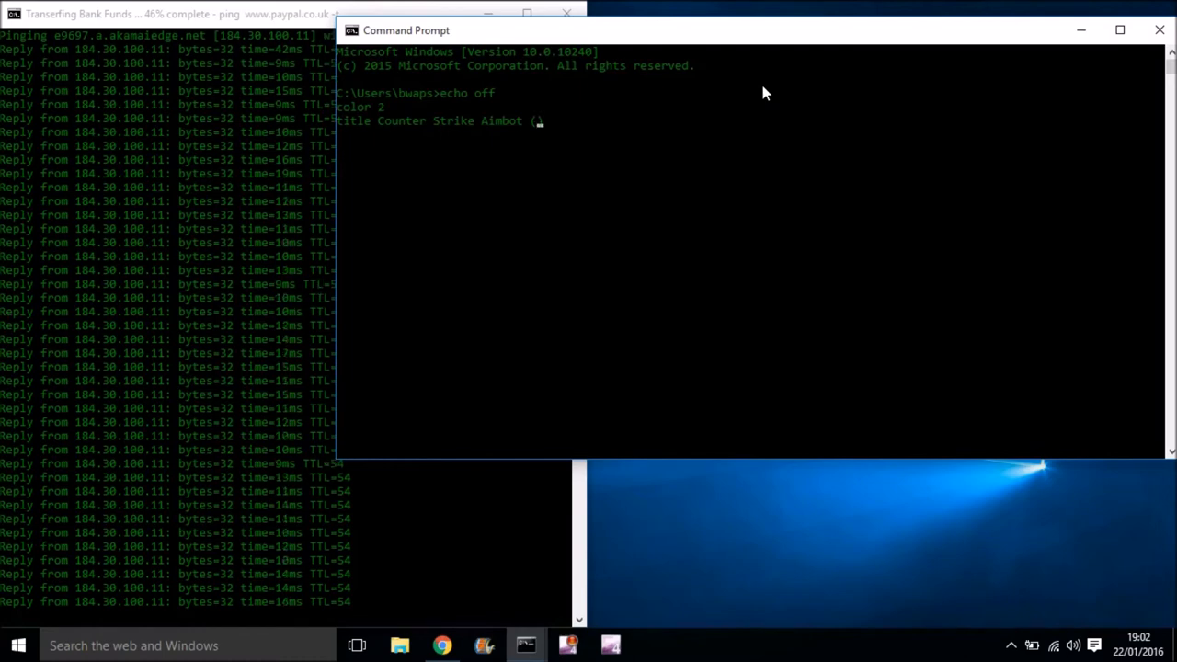
pyautogui.write('ins)')
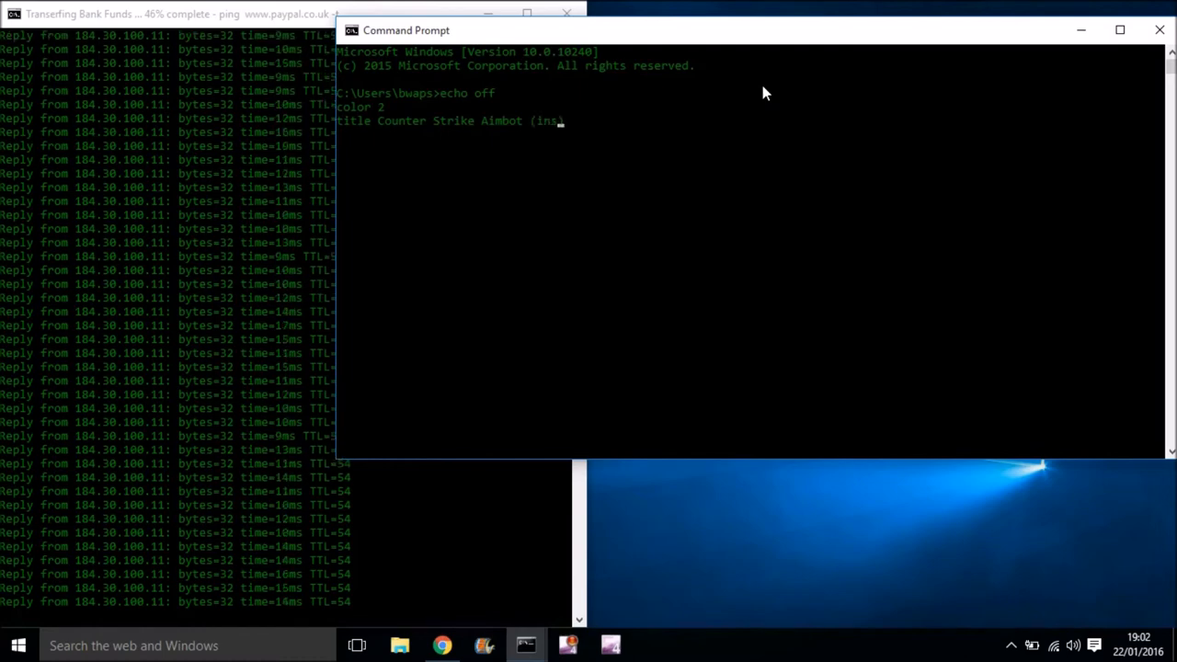
pyautogui.write('y')
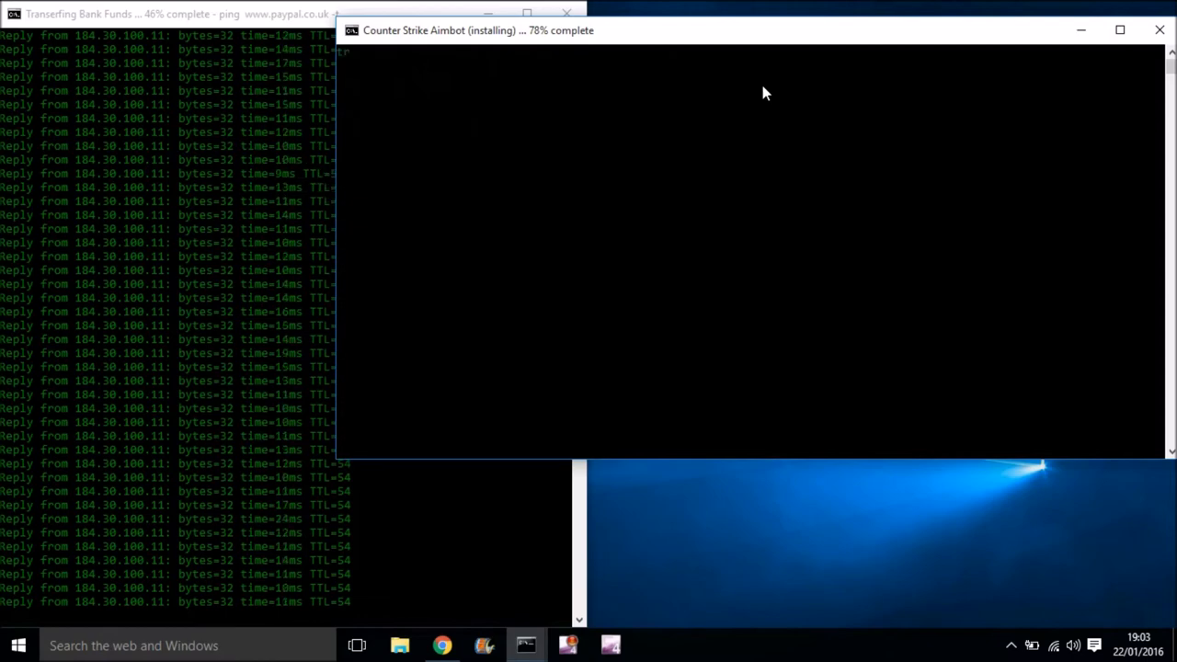
# - Run tree repeatedly to print the C: drive folder structure in green
pyautogui.write('tree')
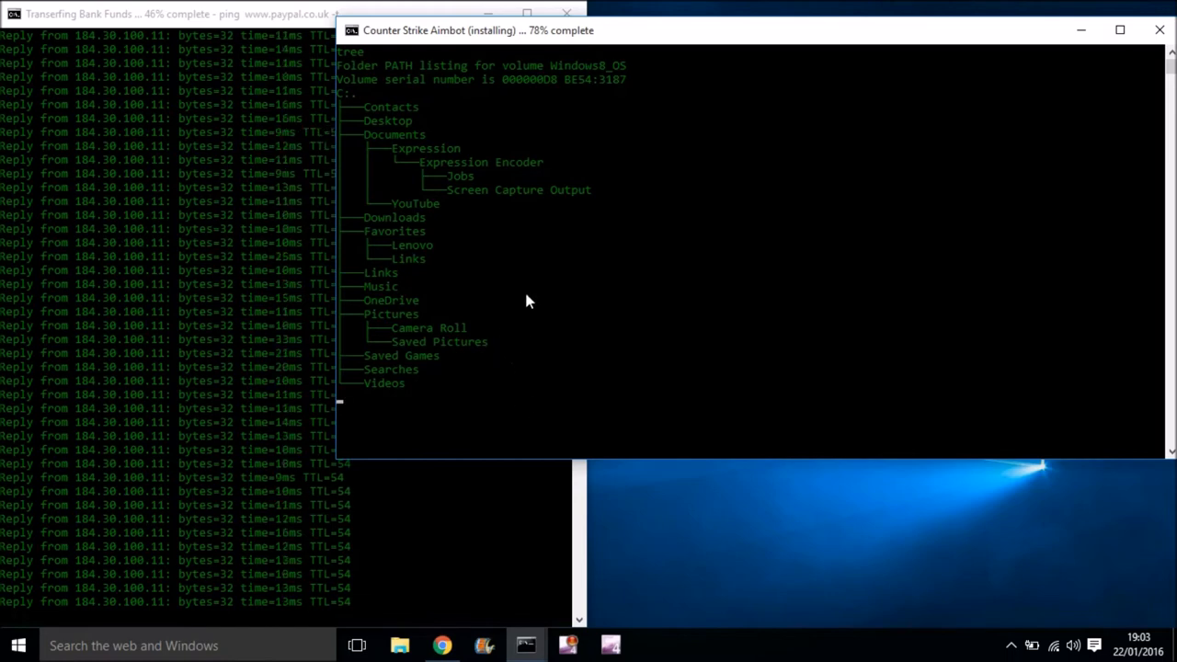
pyautogui.moveTo(409, 142)
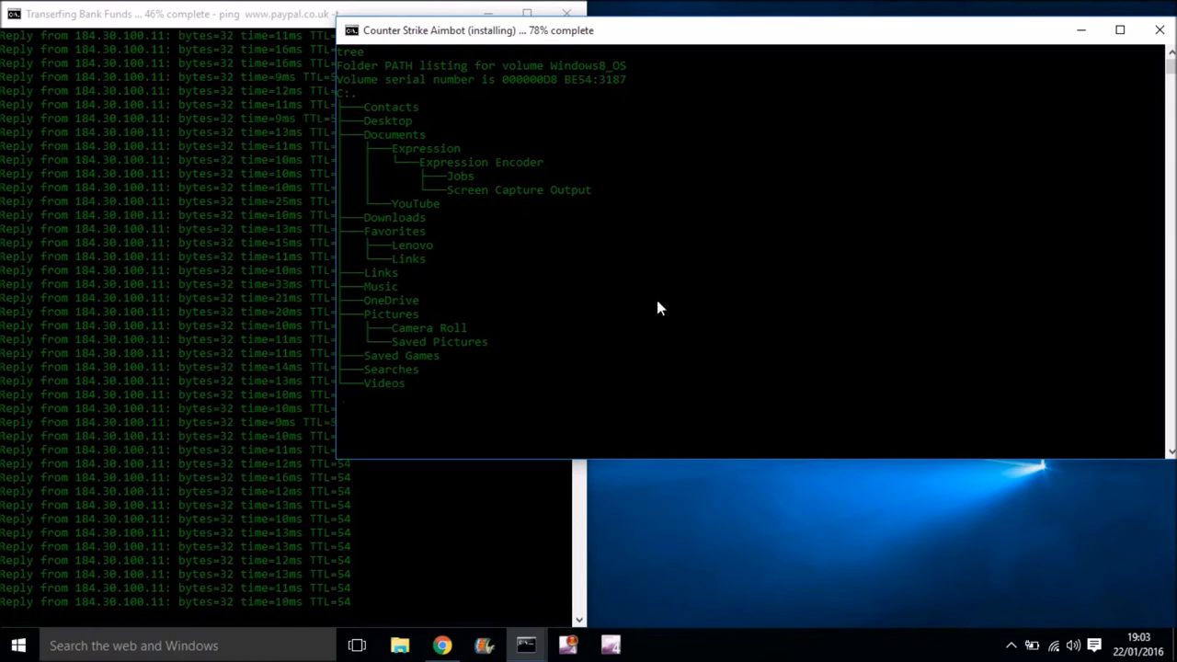
pyautogui.moveTo(630, 379)
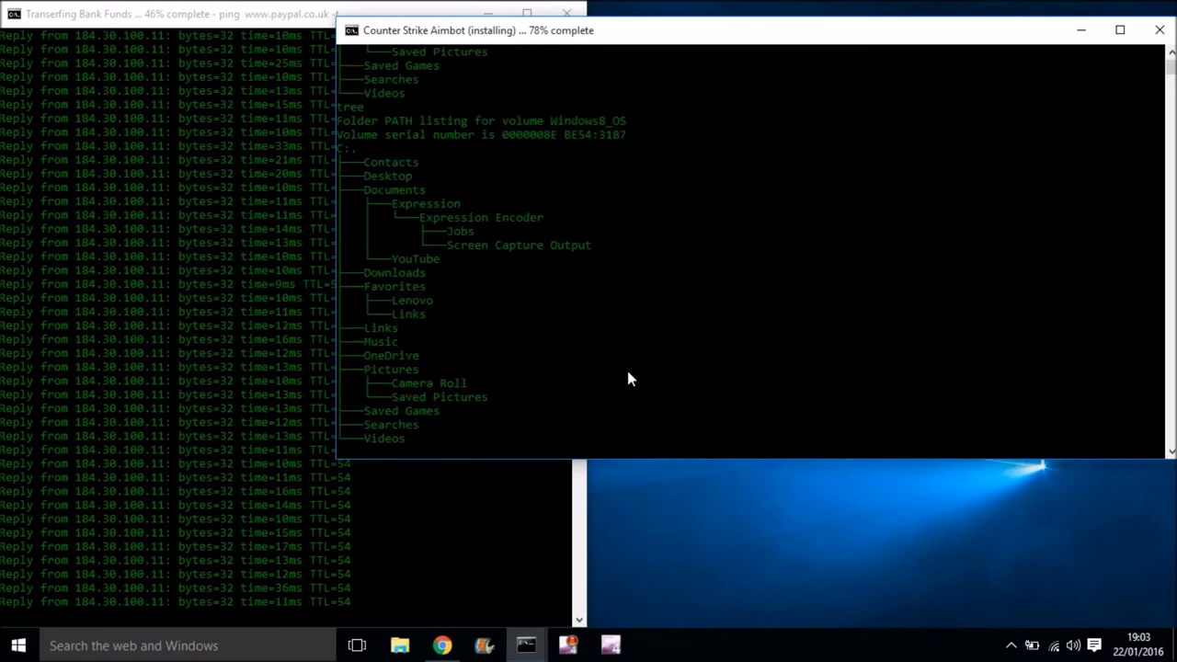
pyautogui.write('tree')
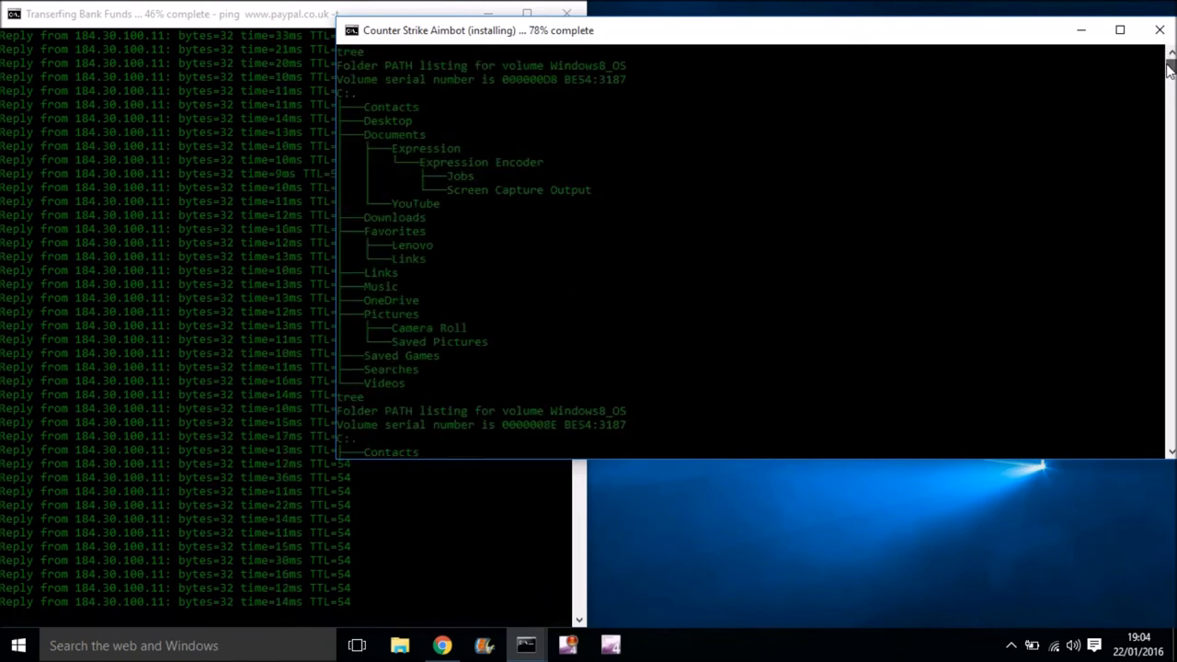
pyautogui.moveTo(852, 140)
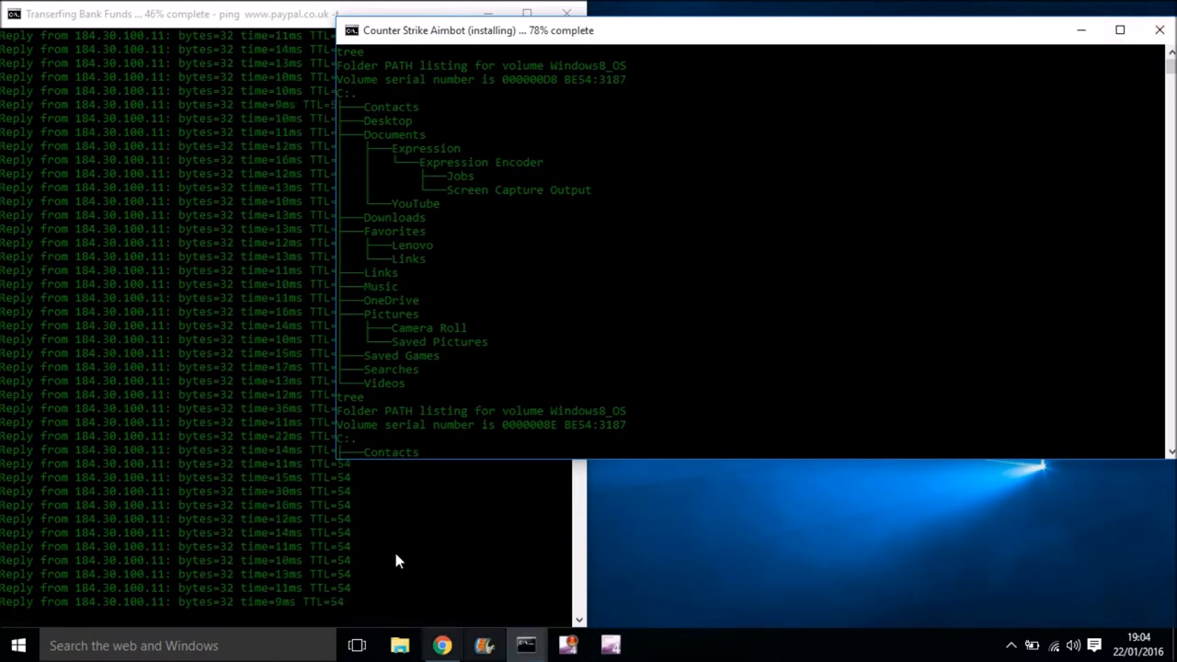
# - Search Google in Chrome for 'hacker type' and open the Hacker Typer result
pyautogui.click(1160, 30)
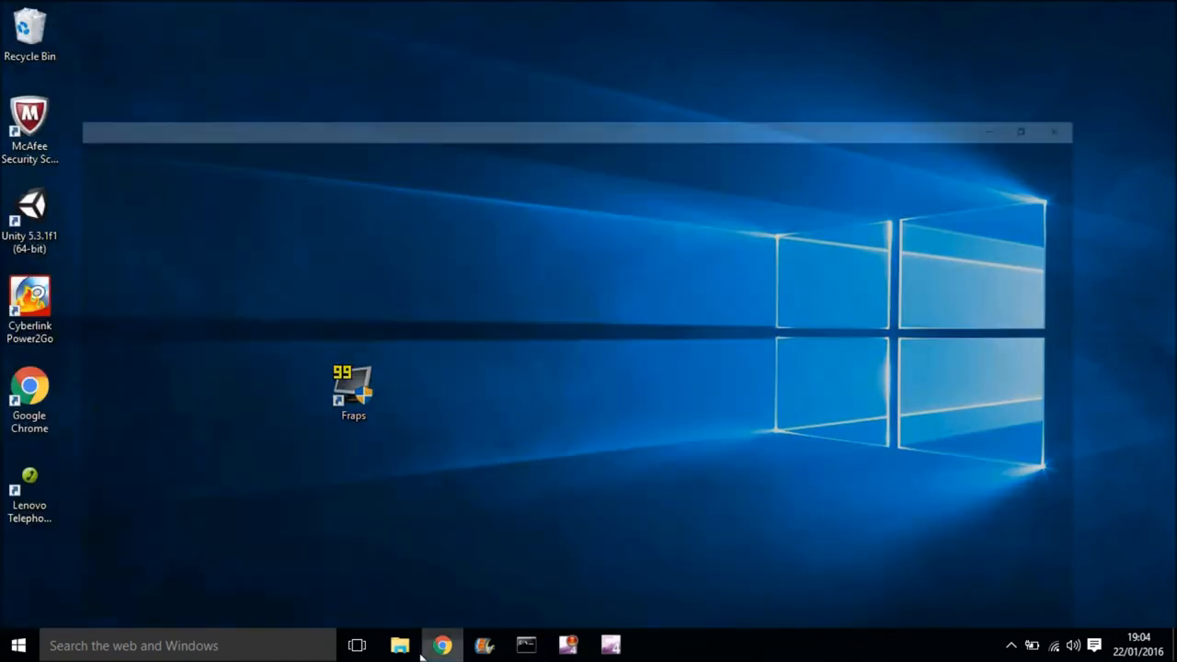
pyautogui.click(443, 645)
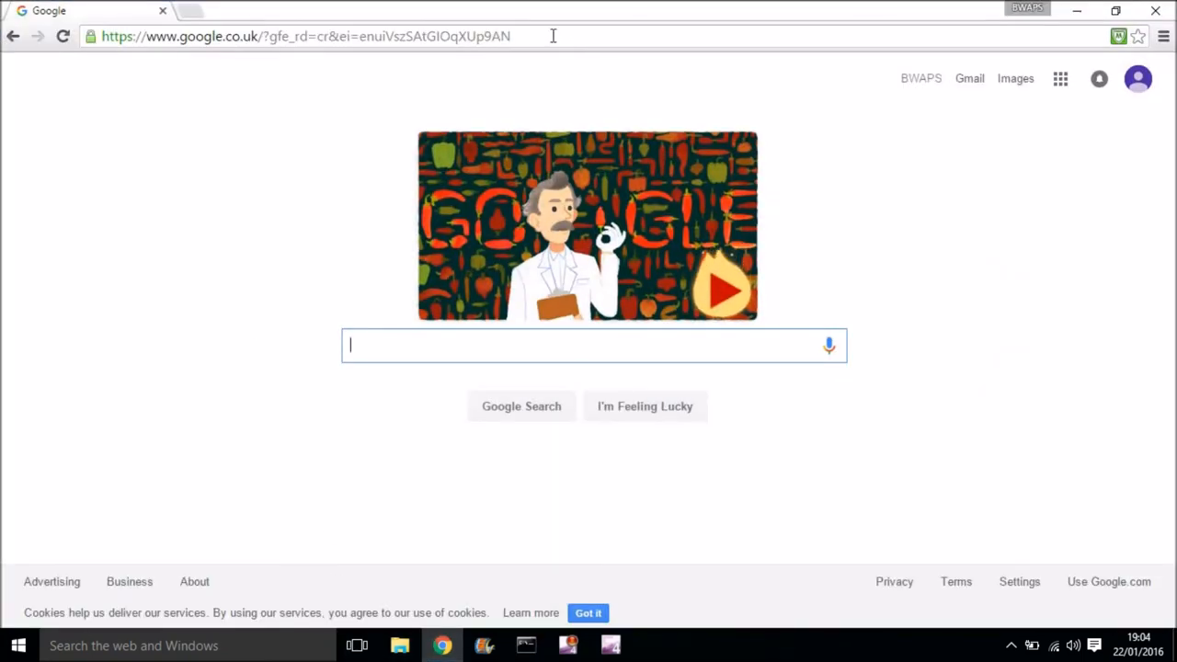
pyautogui.write('hacker type')
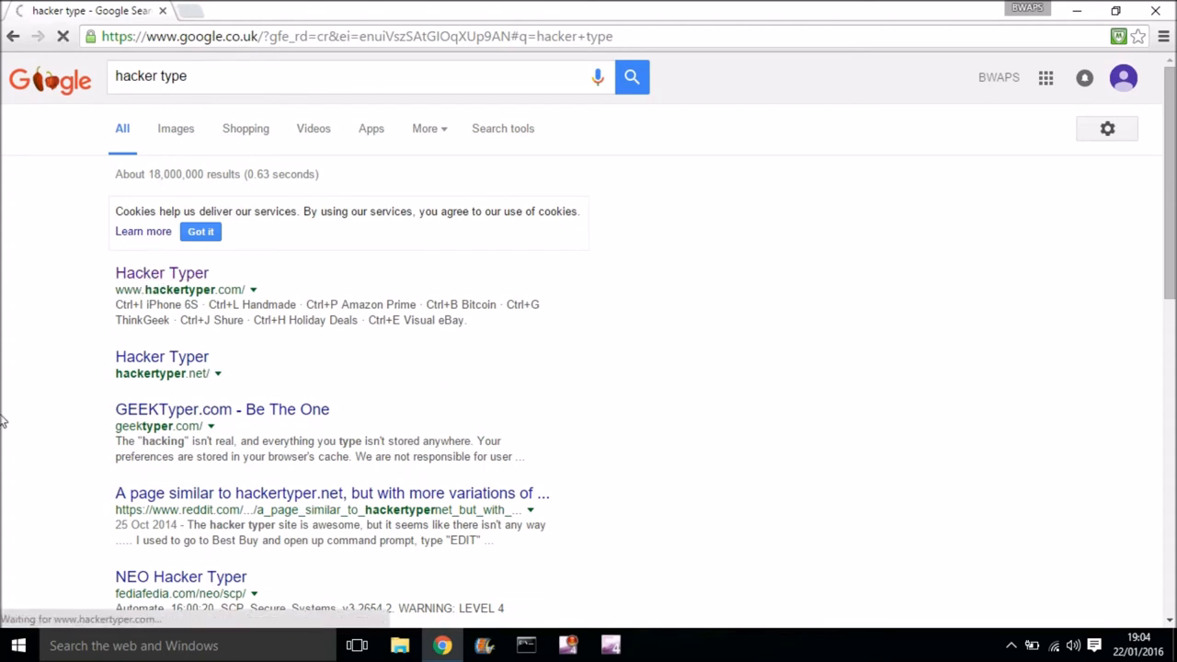
pyautogui.click(161, 272)
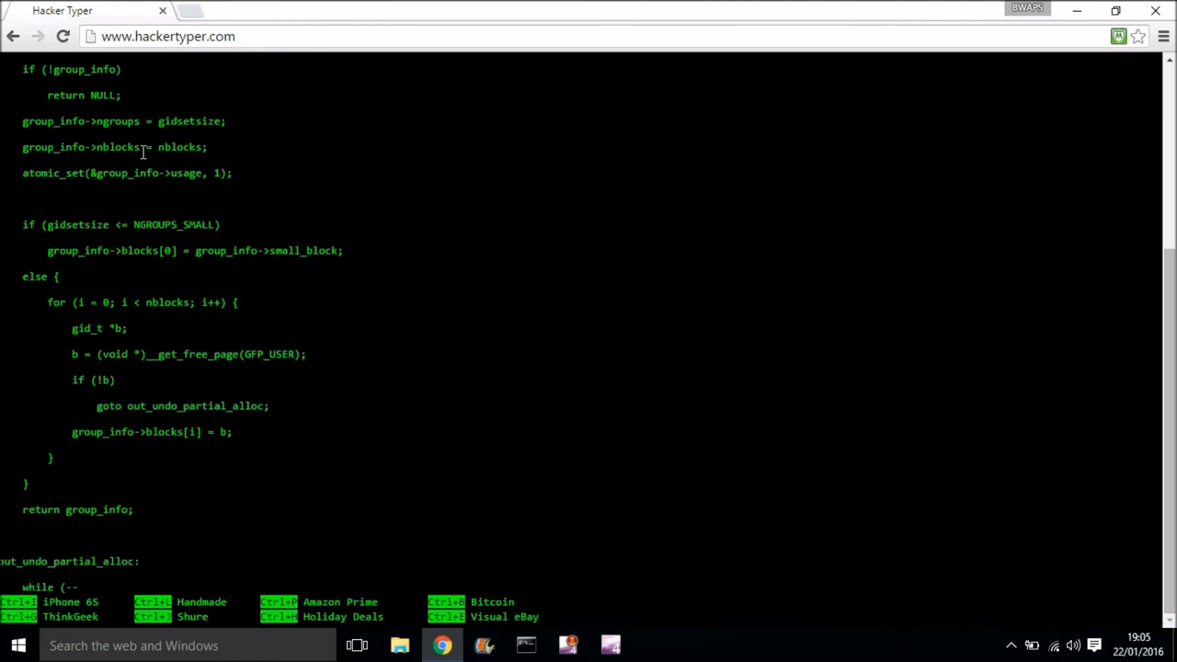
# - Mash keys to fill Hacker Typer with green code, trigger ACCESS GRANTED, and close the Amazon popup
pyautogui.scroll(-3)
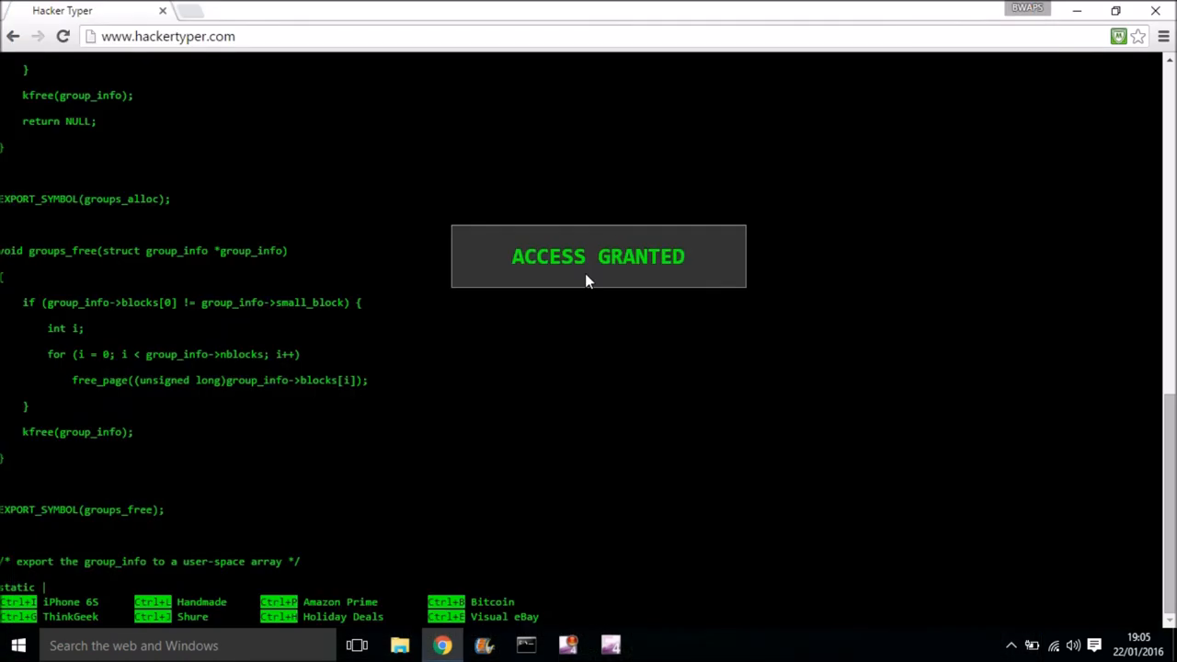
pyautogui.moveTo(567, 249)
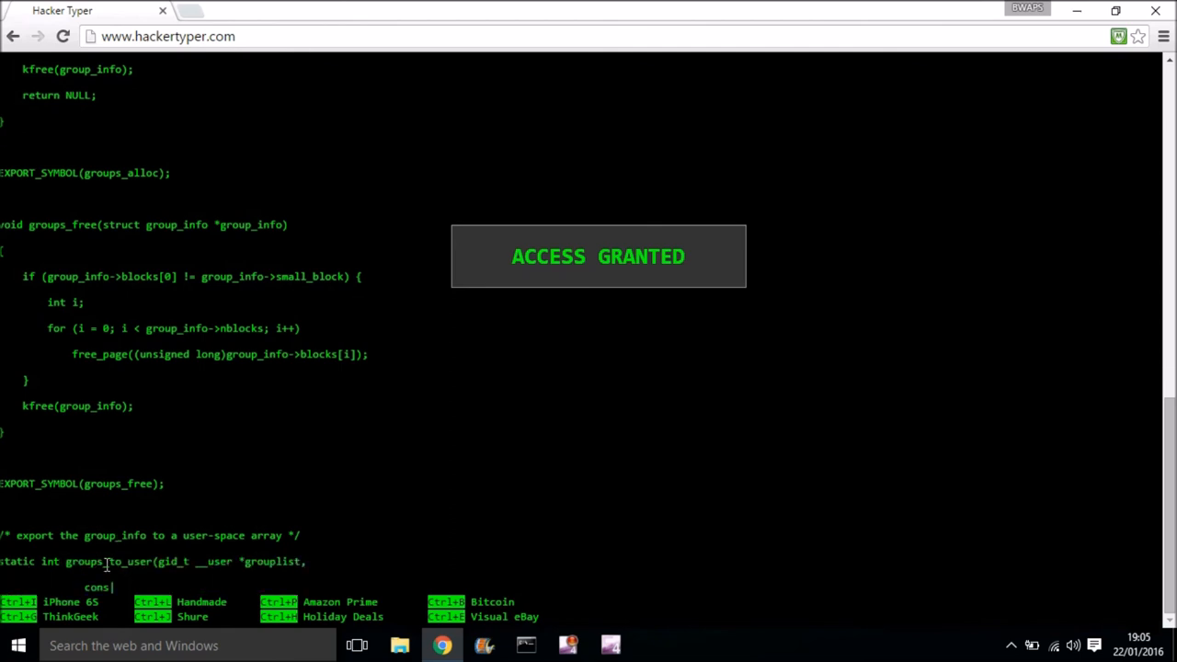
pyautogui.write('s')
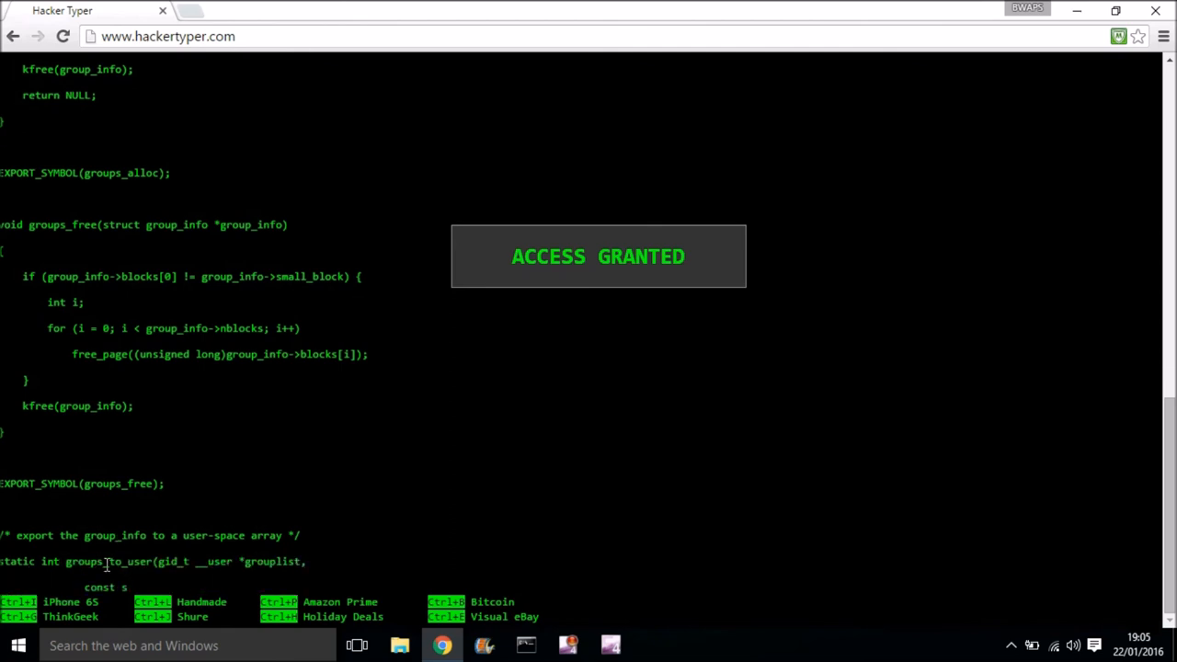
pyautogui.write('stru')
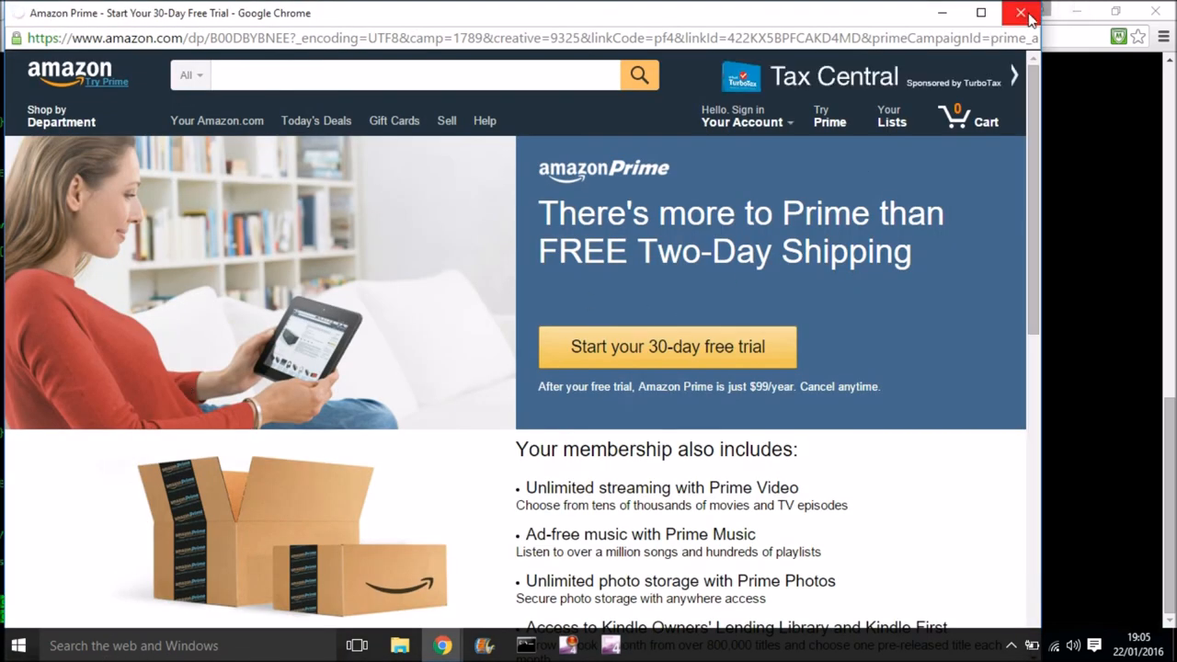
pyautogui.click(1020, 12)
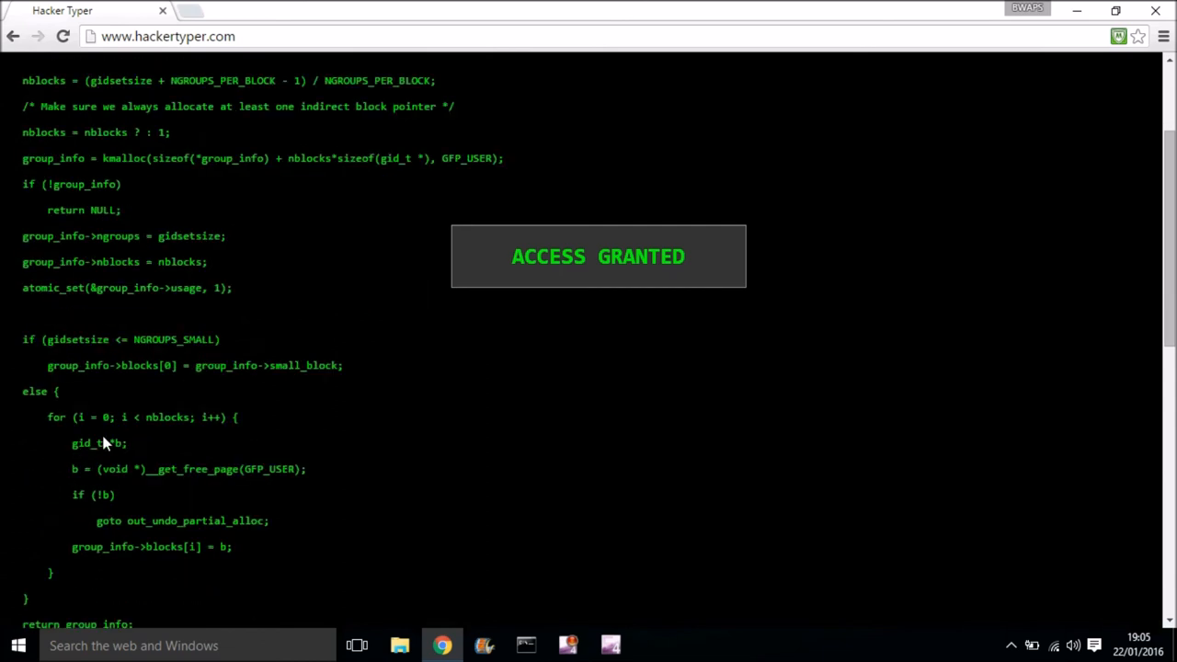
pyautogui.moveTo(102, 441)
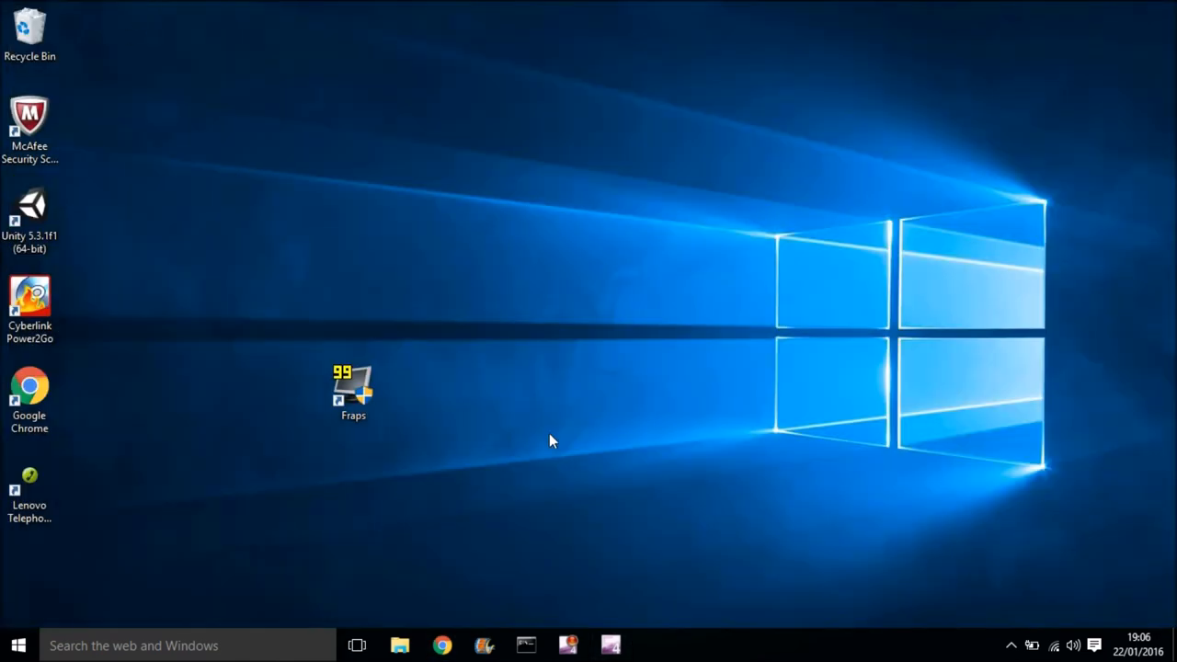
pyautogui.moveTo(565, 462)
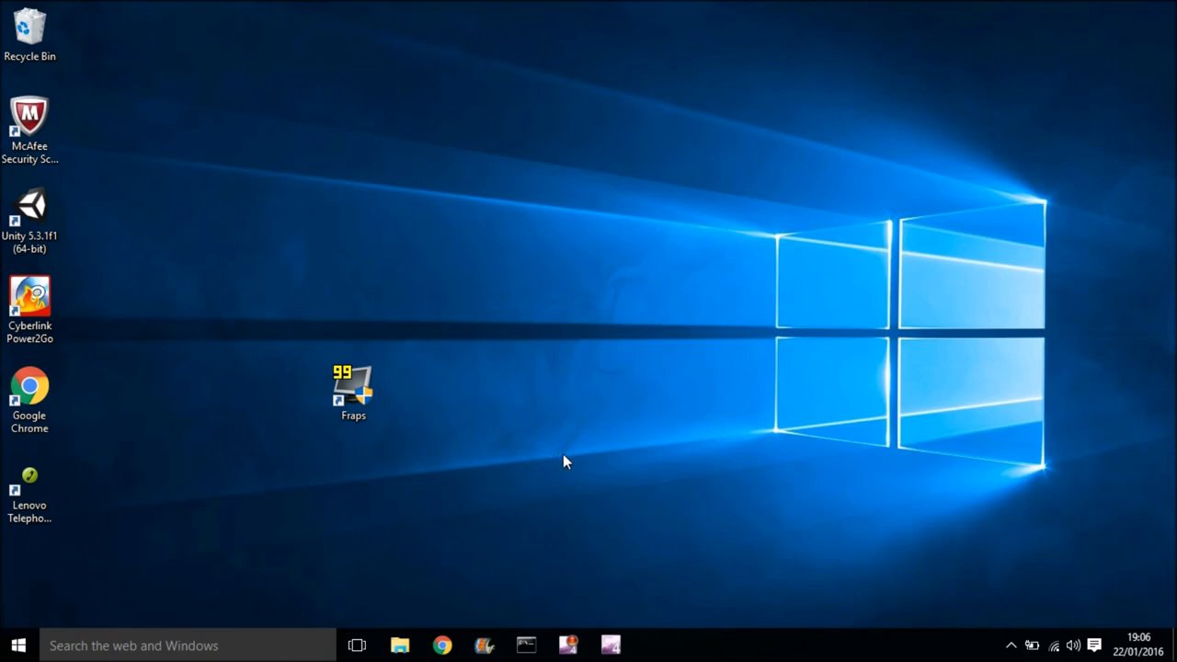
pyautogui.moveTo(553, 457)
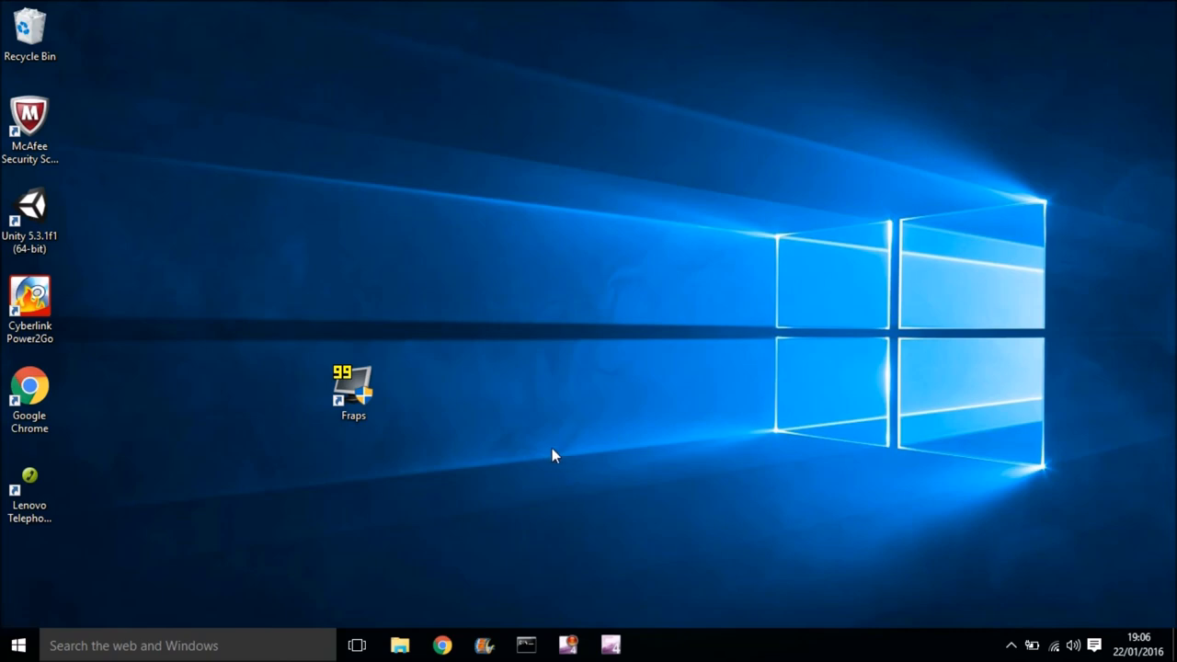